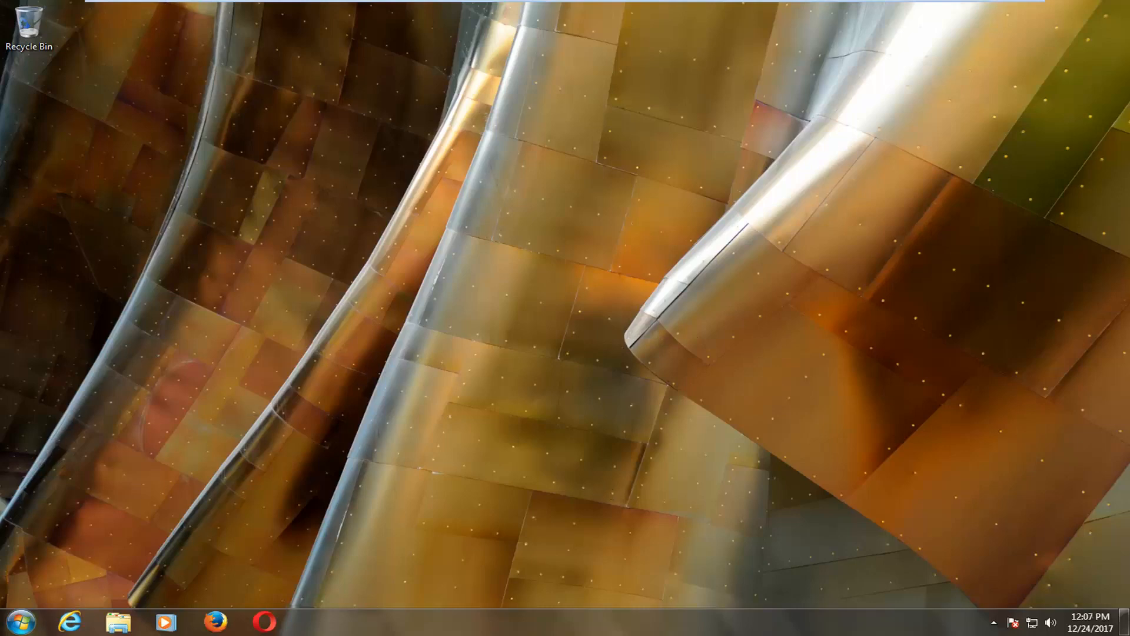
Search the Start Menu for cmd and run it as administrator
click(14, 622)
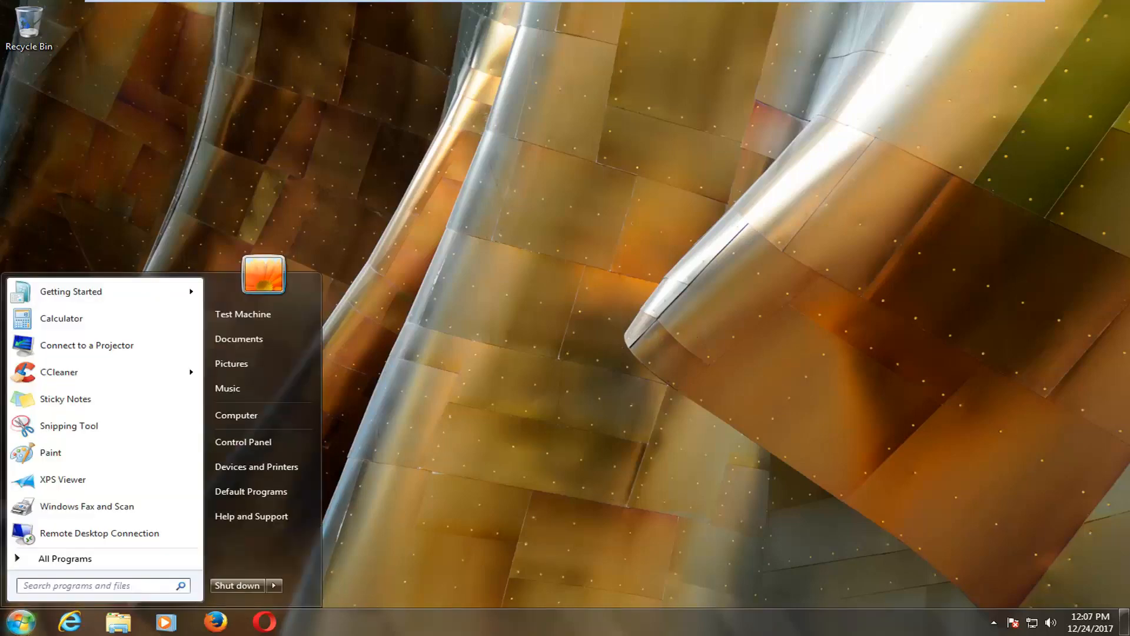
text(cmd)
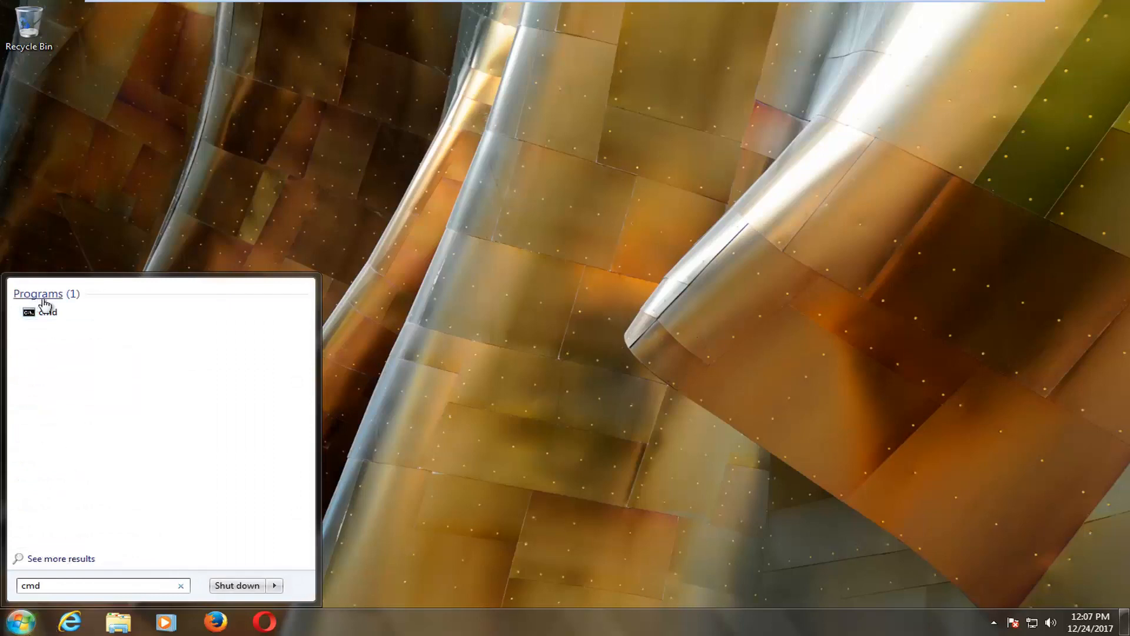
mouse_move(47, 312)
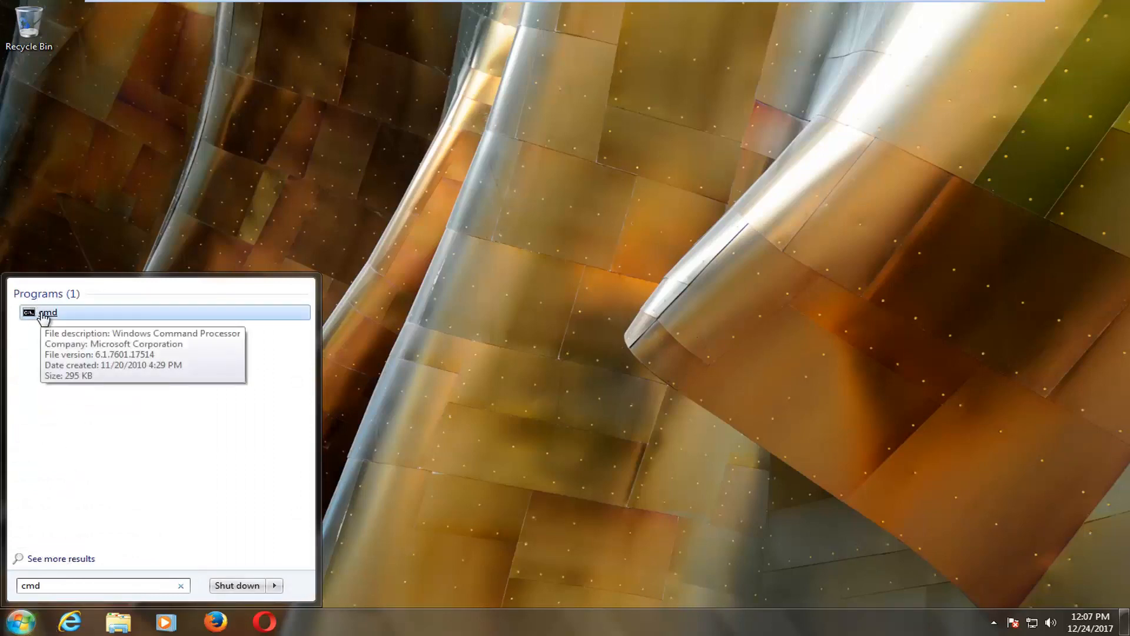
right_click(47, 311)
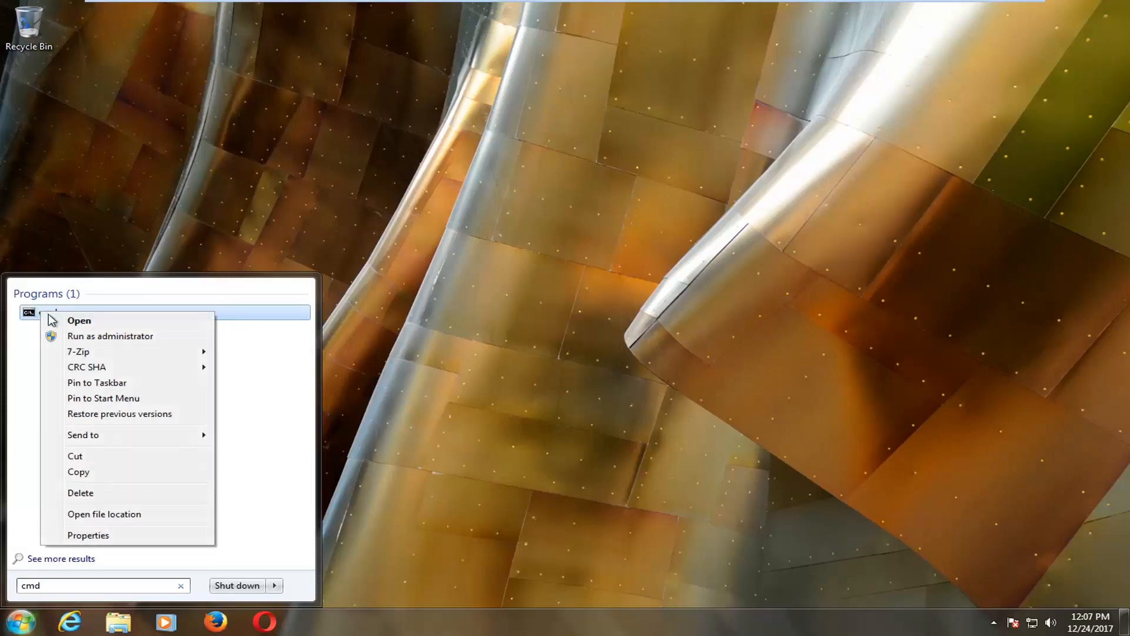
click(109, 336)
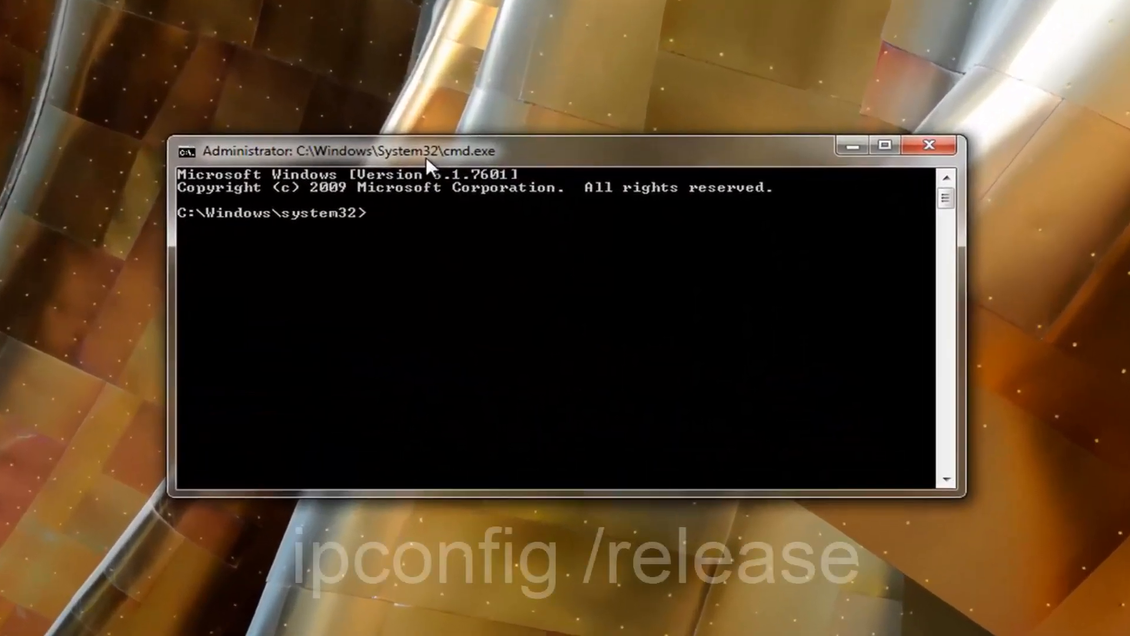
Release the IP address and flush the DNS resolver cache with ipconfig /release and /flushdns
text(ipconfig)
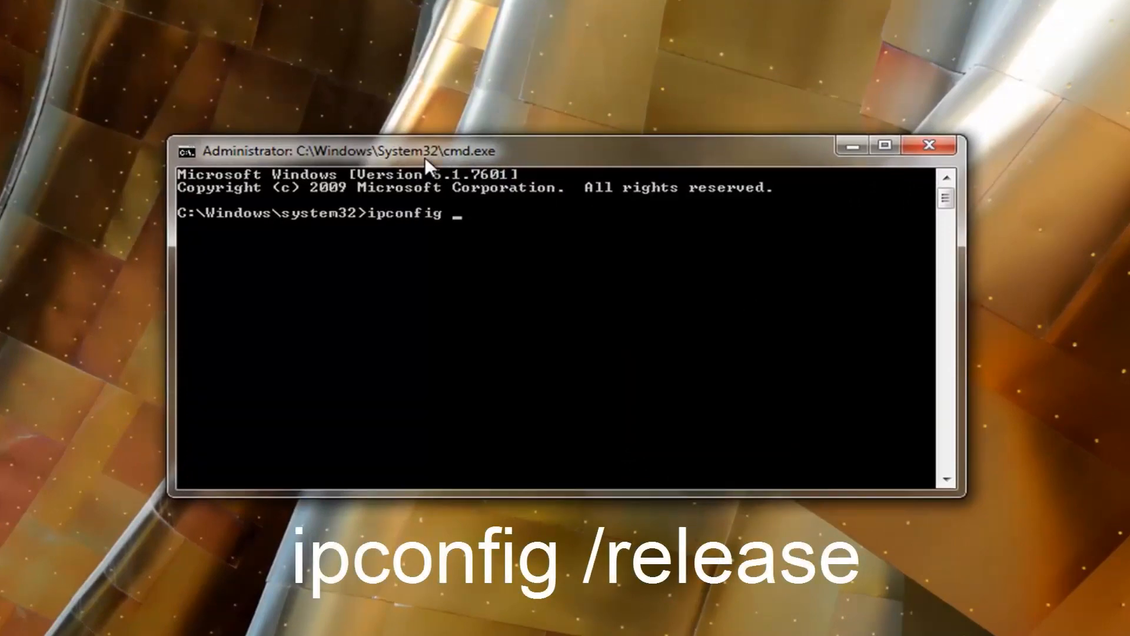
text(/relea)
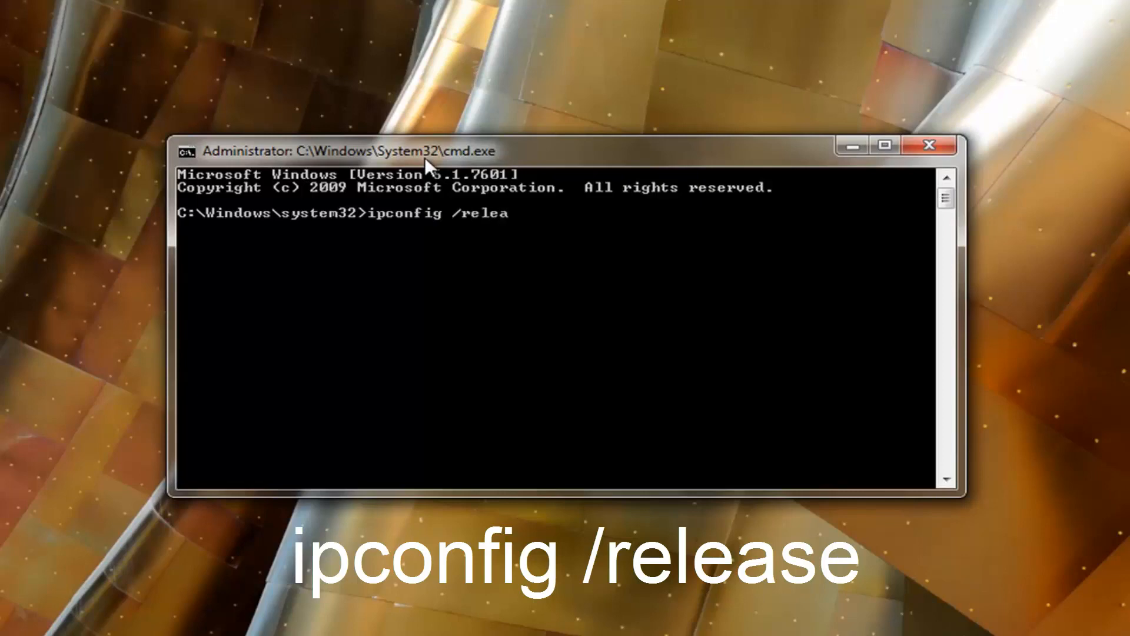
text(se)
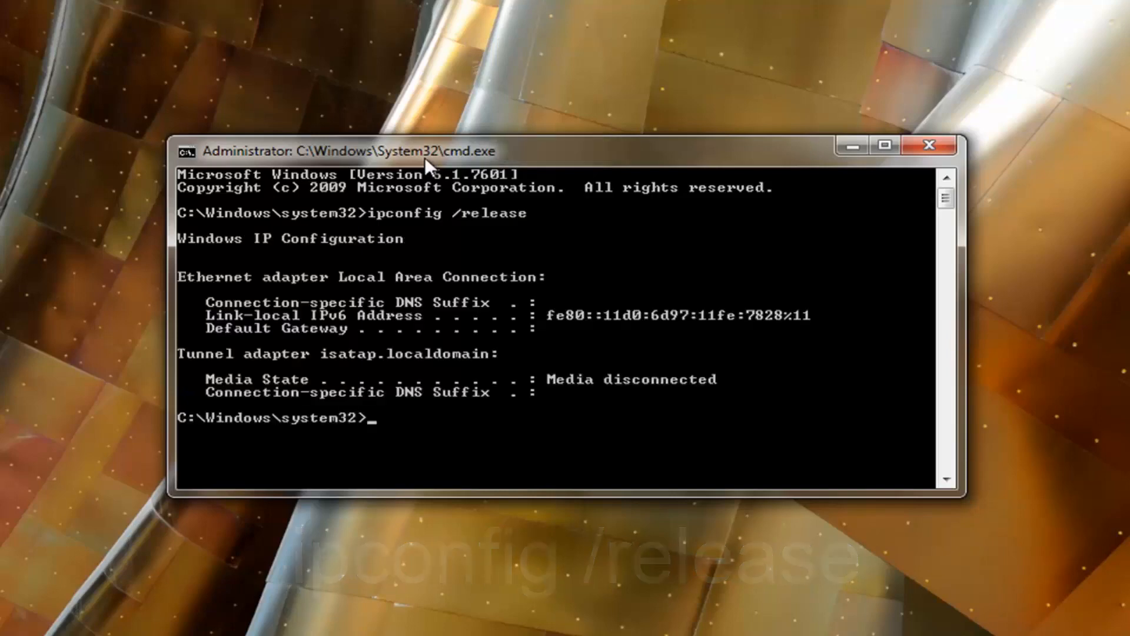
text(ip)
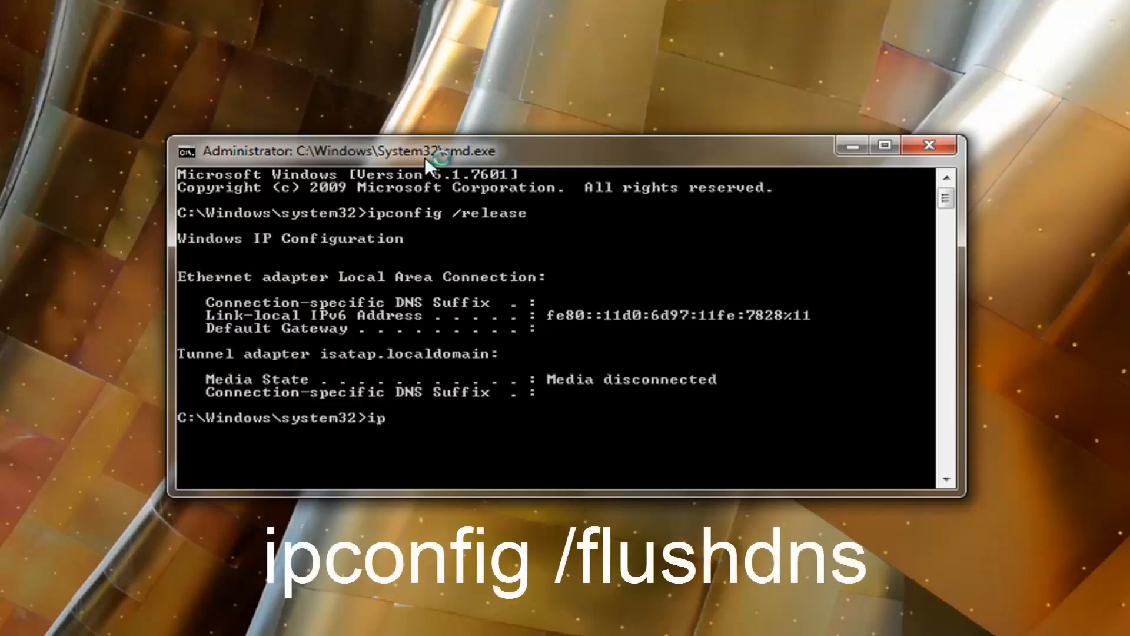
text(config)
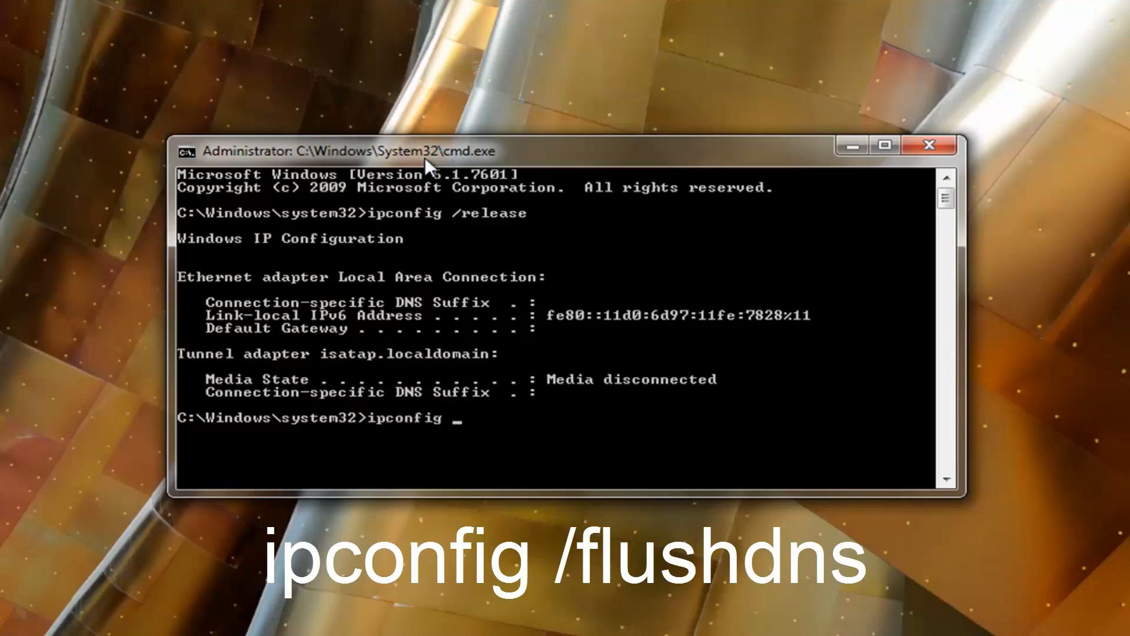
text(/flush)
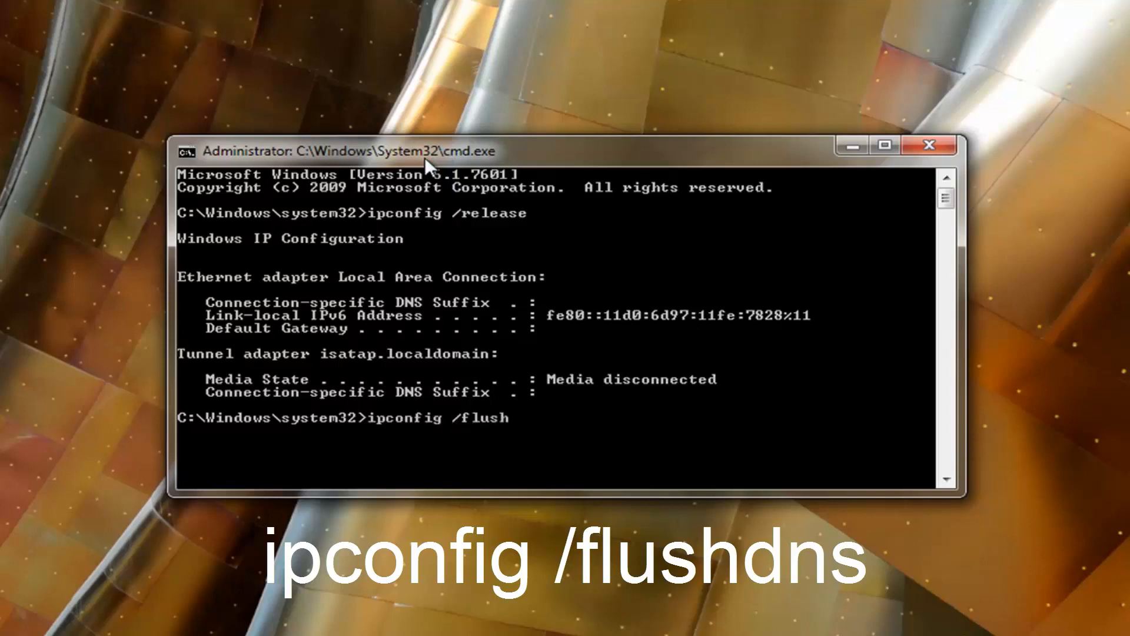
text(dns)
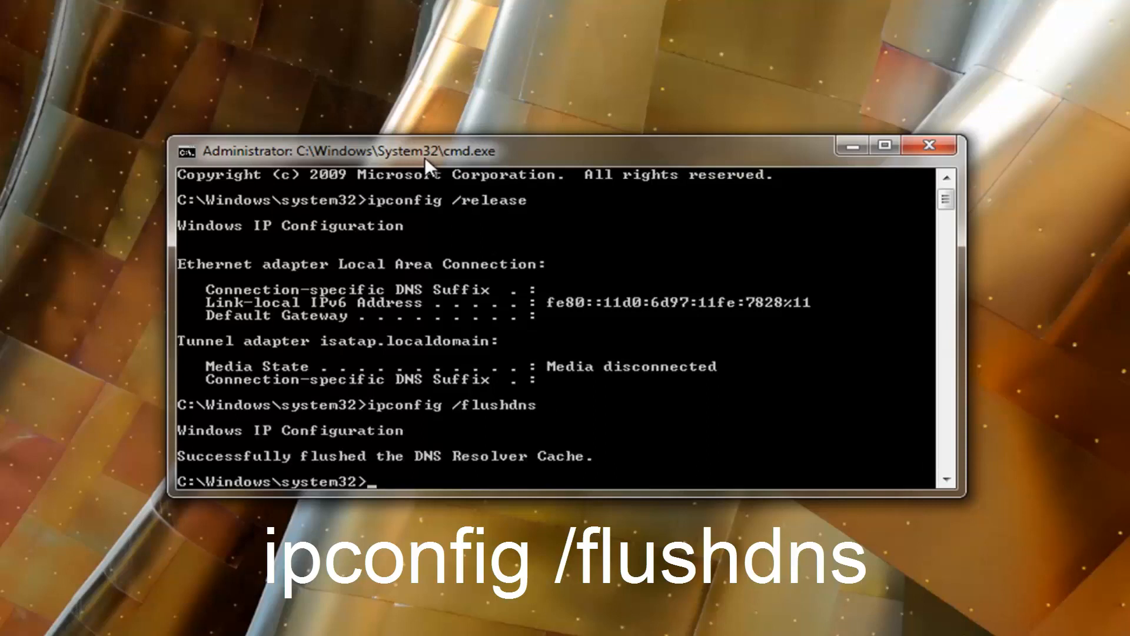
Renew the IP lease with ipconfig /renew, obtaining 192.168.76.129
text(i)
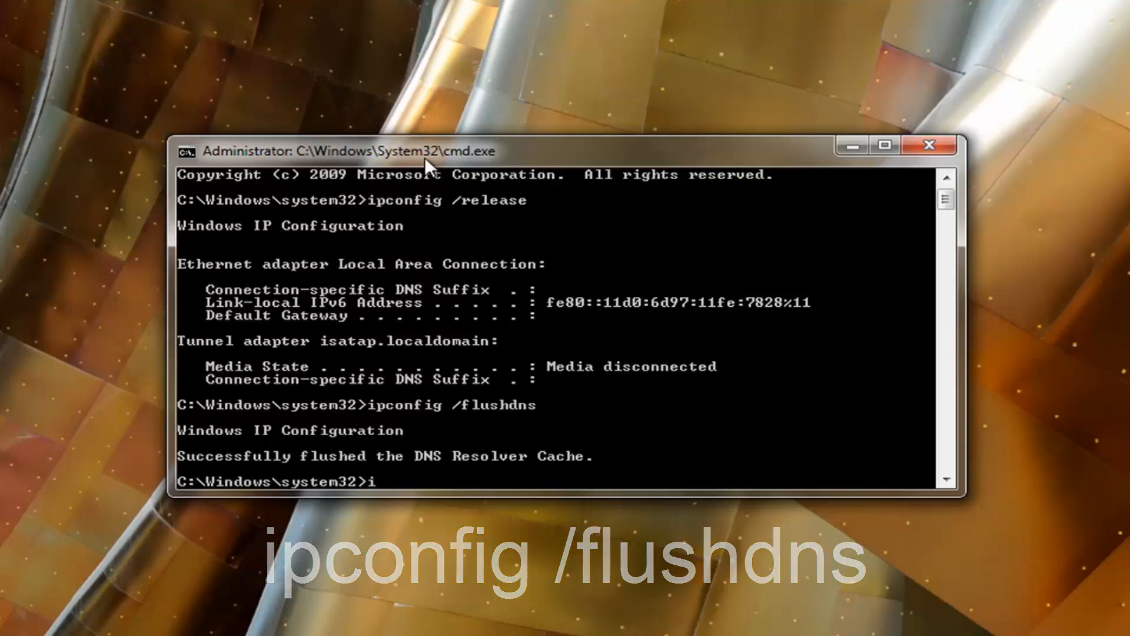
text(pconfig)
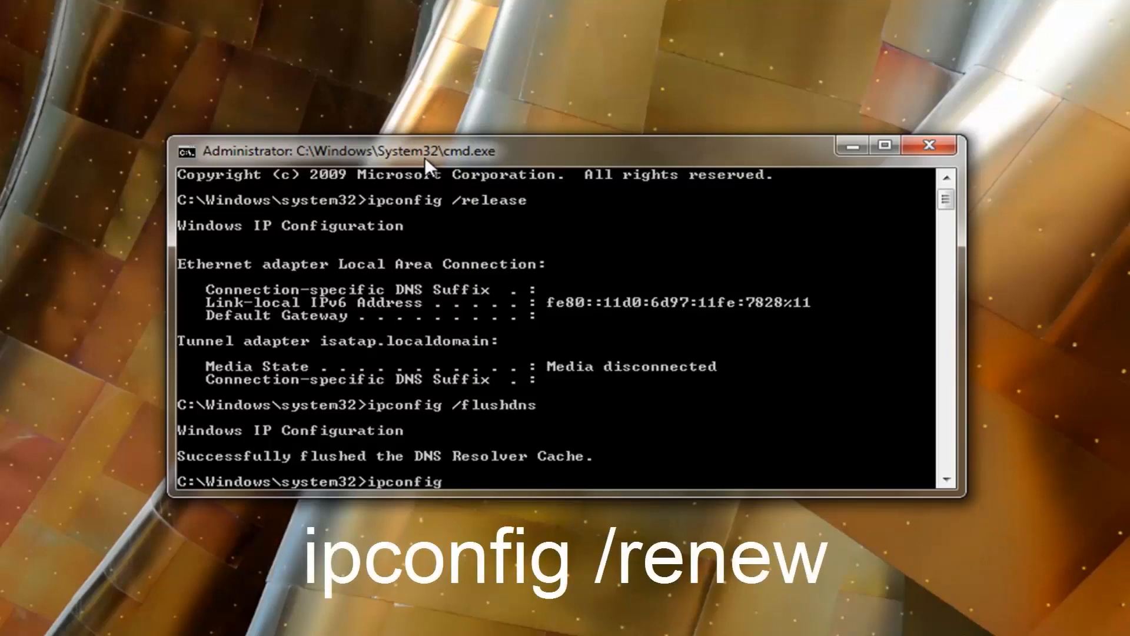
text(/renew)
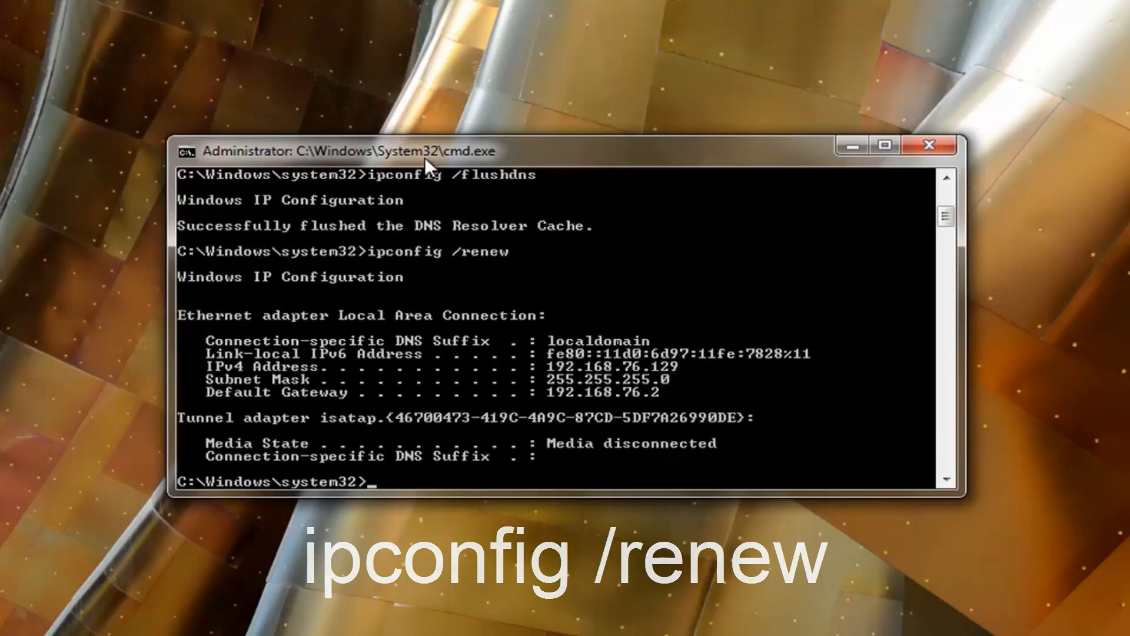
Run netsh int ip set dns, which displays the DNS server settings help text
text(netsh)
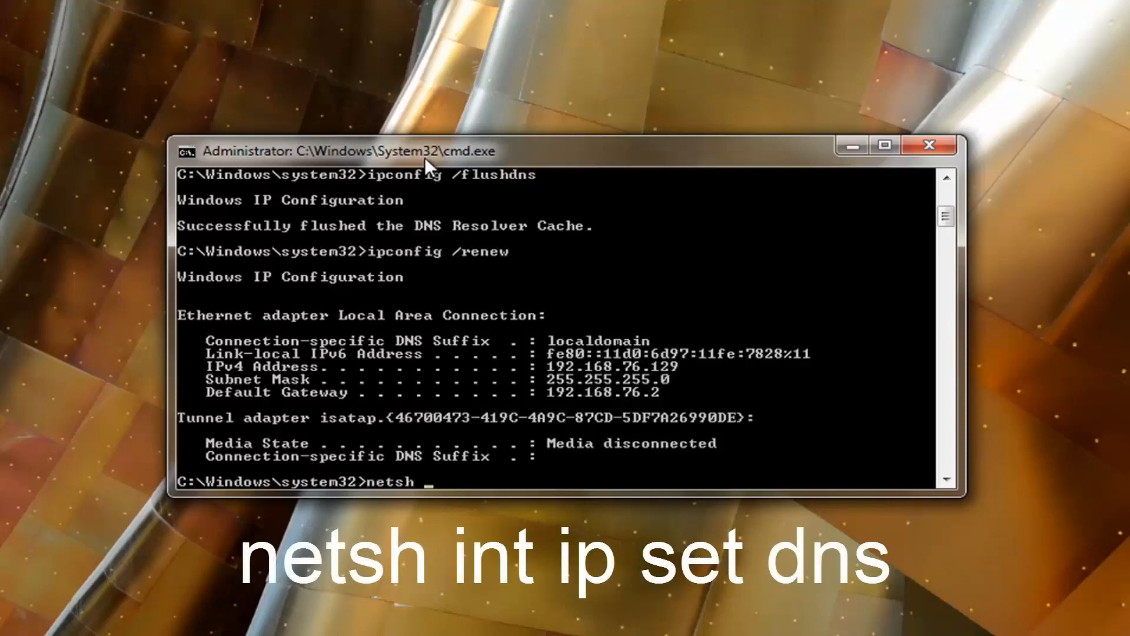
text(int)
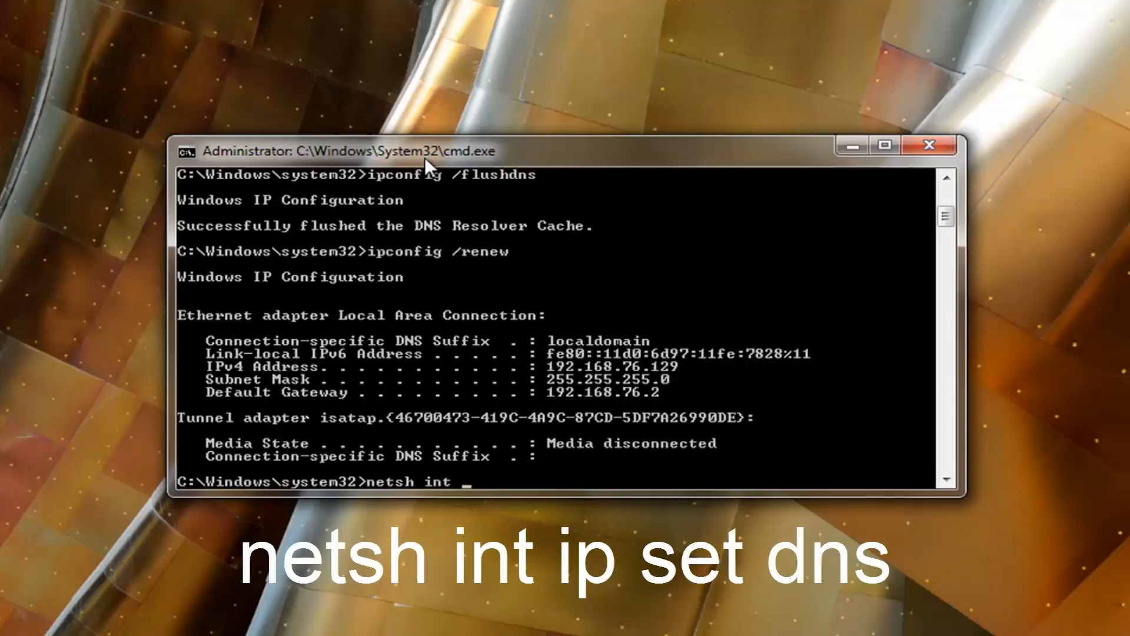
text(ip set)
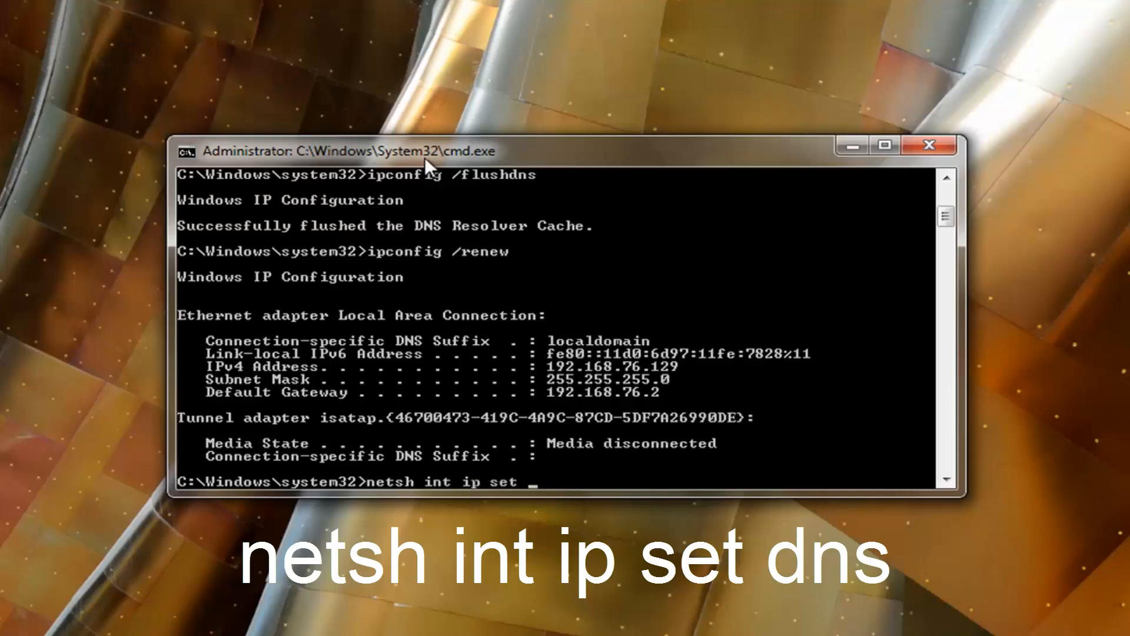
text(dns)
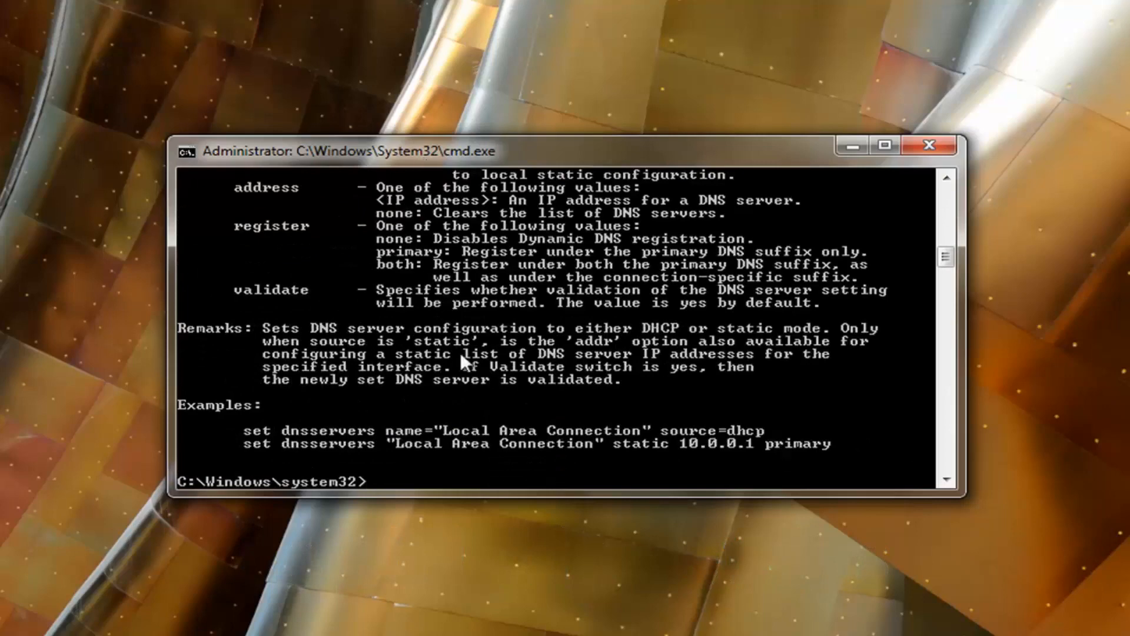
mouse_move(418, 399)
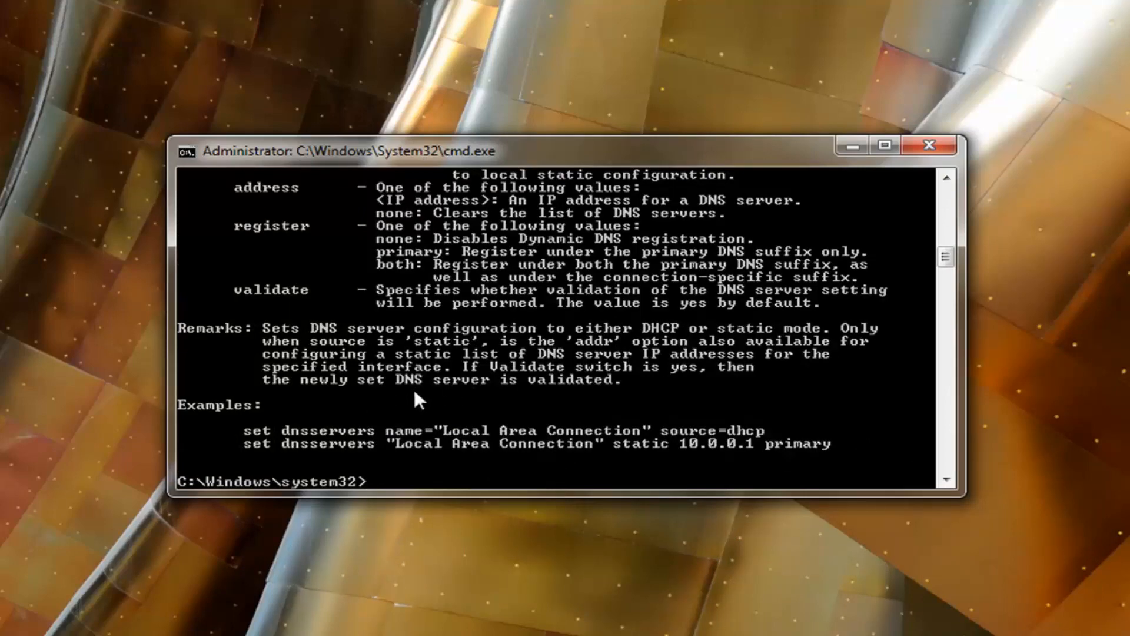
mouse_move(398, 485)
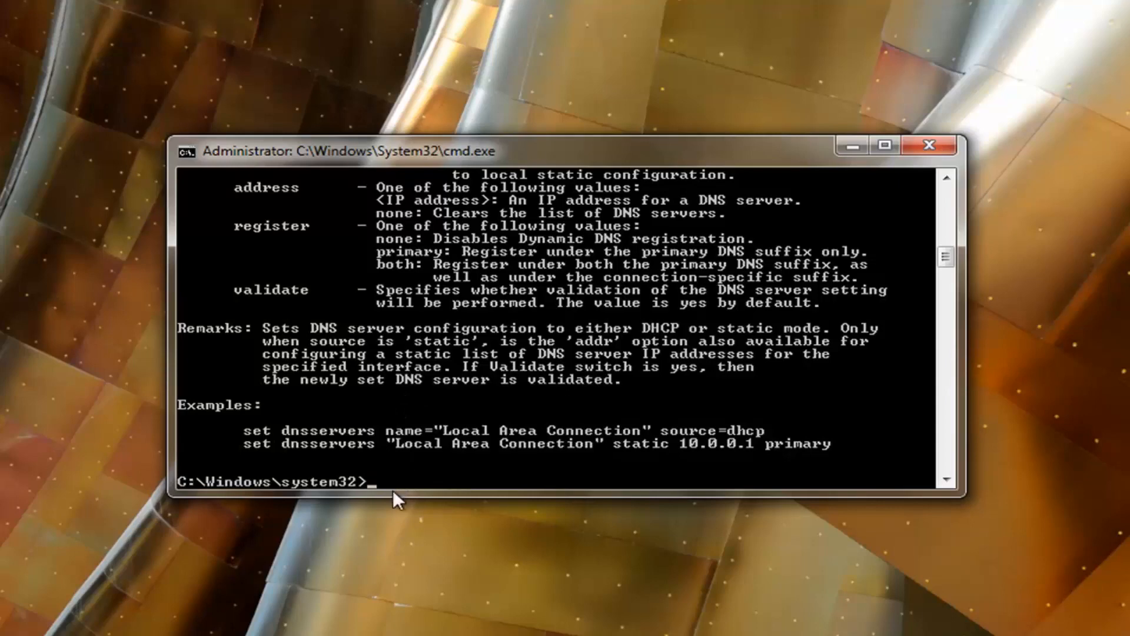
mouse_move(435, 533)
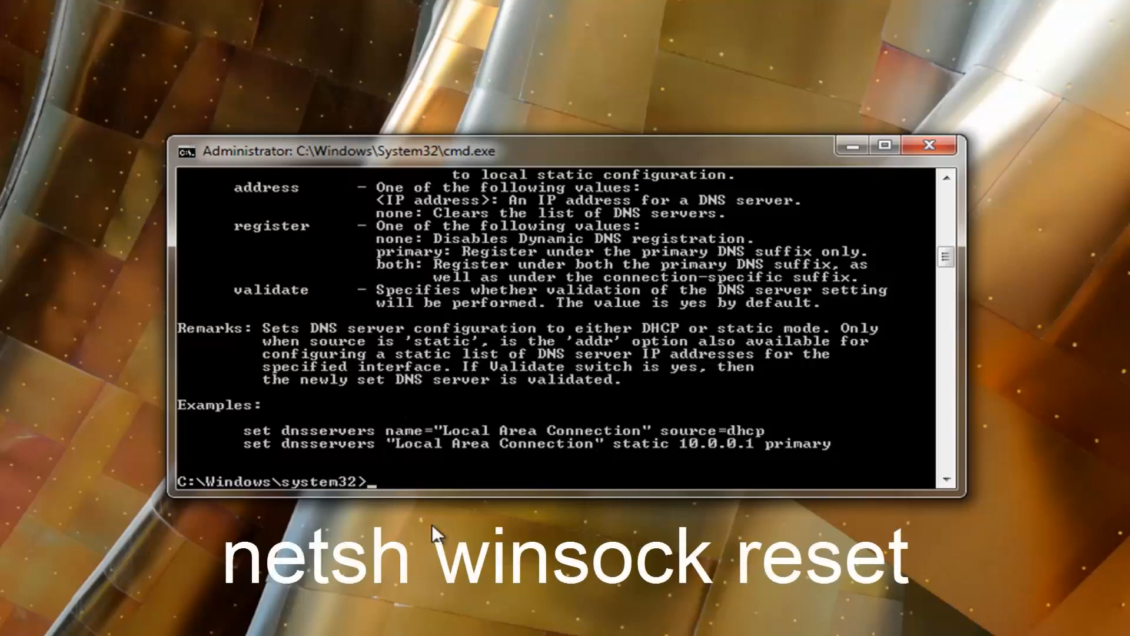
Run netsh winsock reset so the catalog resets and requests a restart
text(netsh)
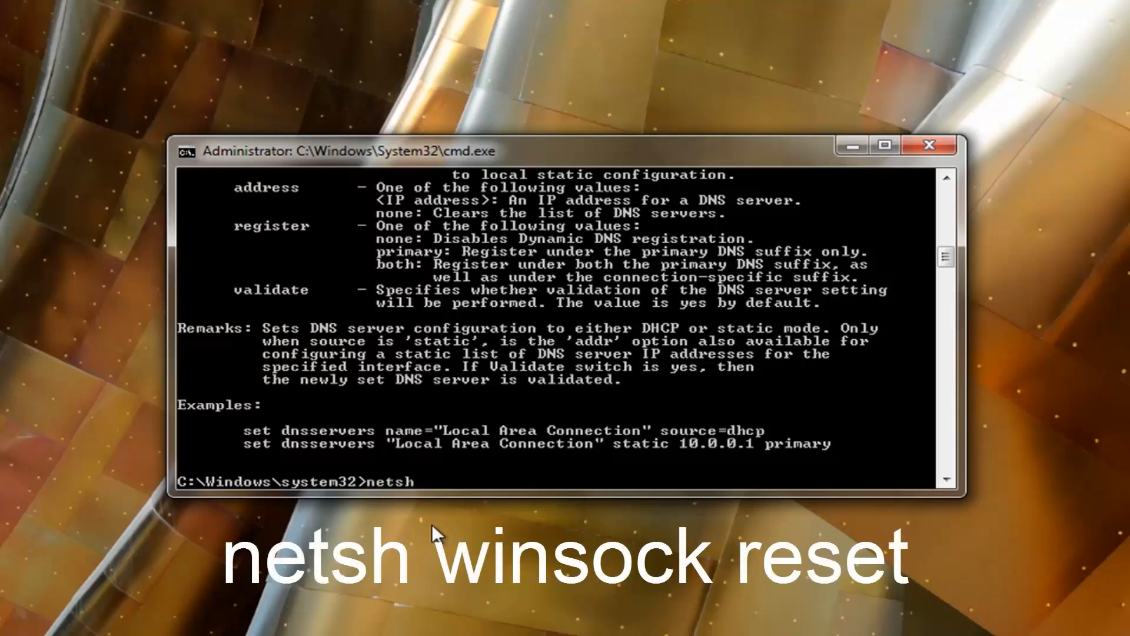
text(winsock)
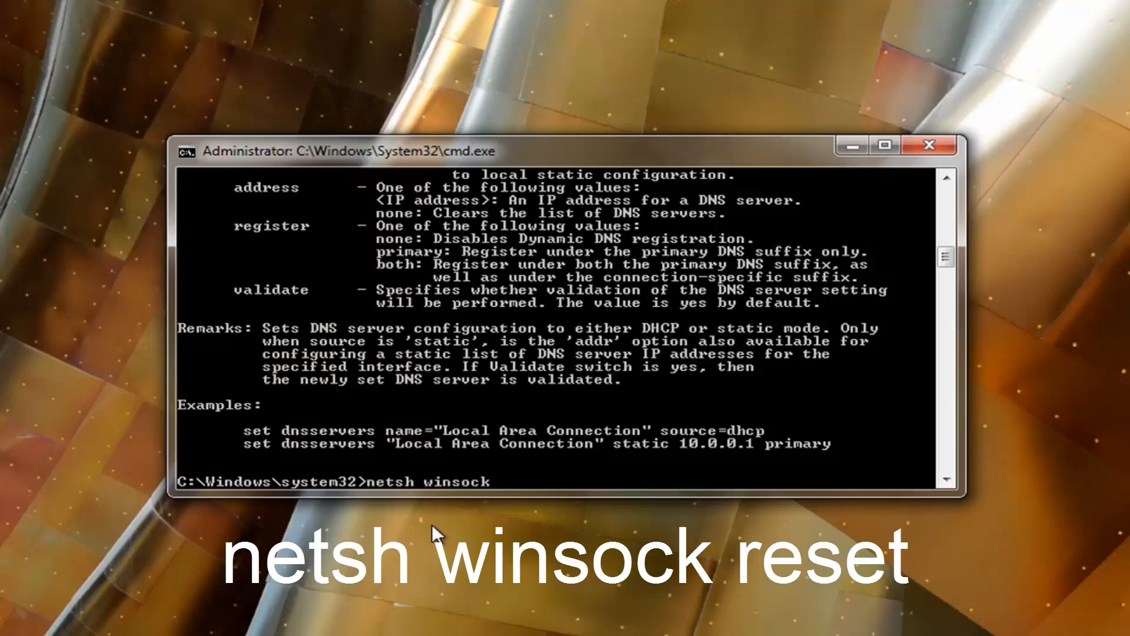
text(reset)
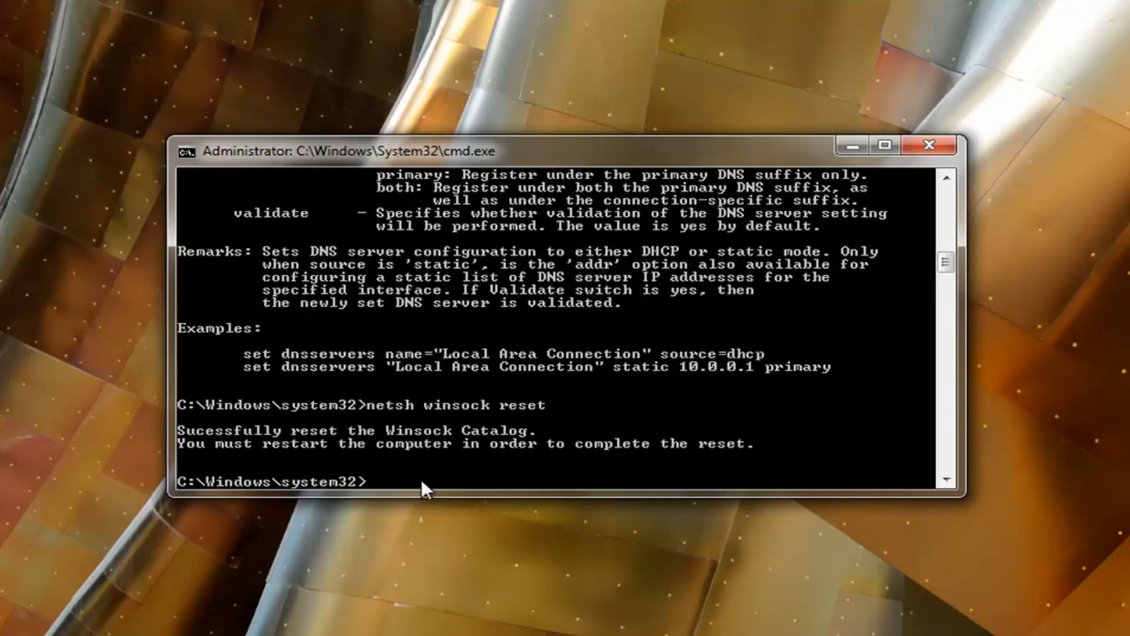
mouse_move(930, 148)
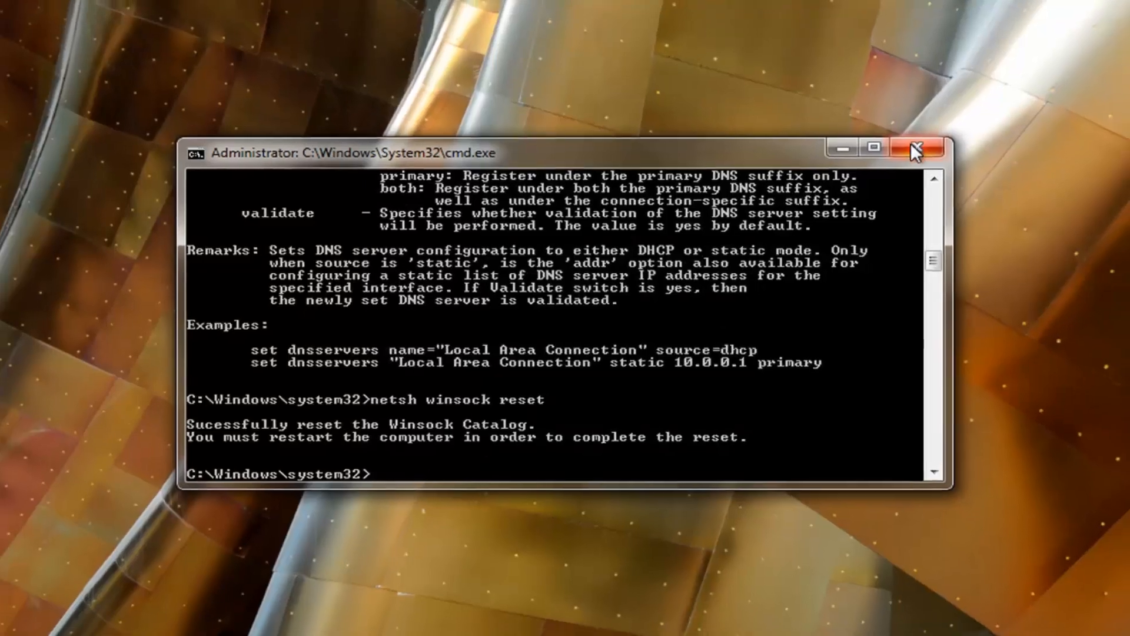
Close the cmd.exe window to return to the bare Windows 7 desktop
click(14, 622)
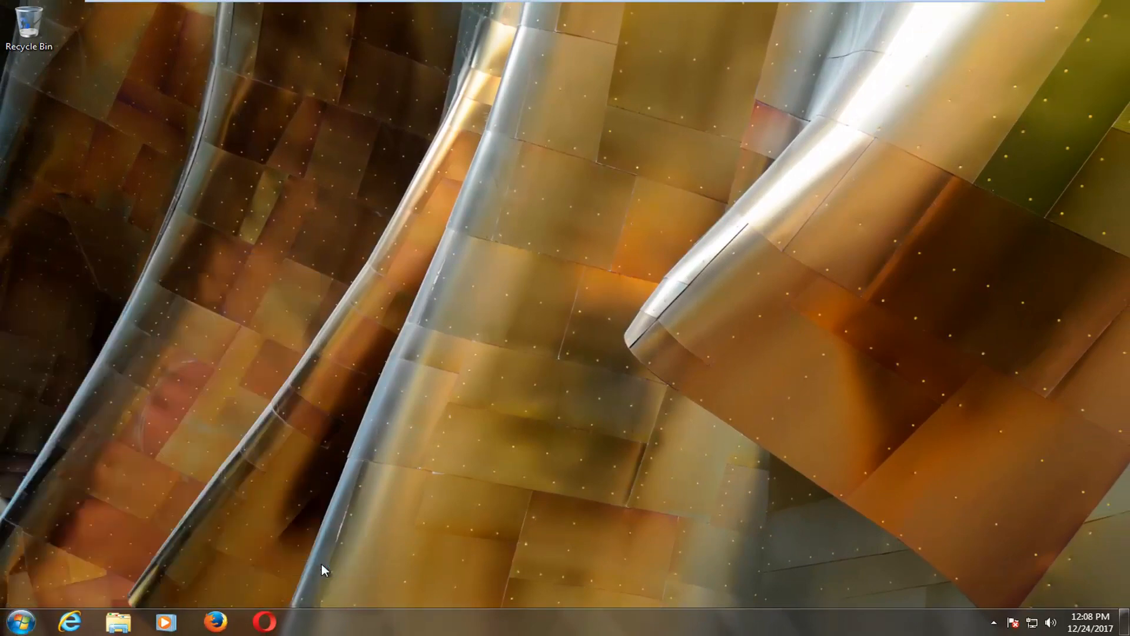
click(14, 622)
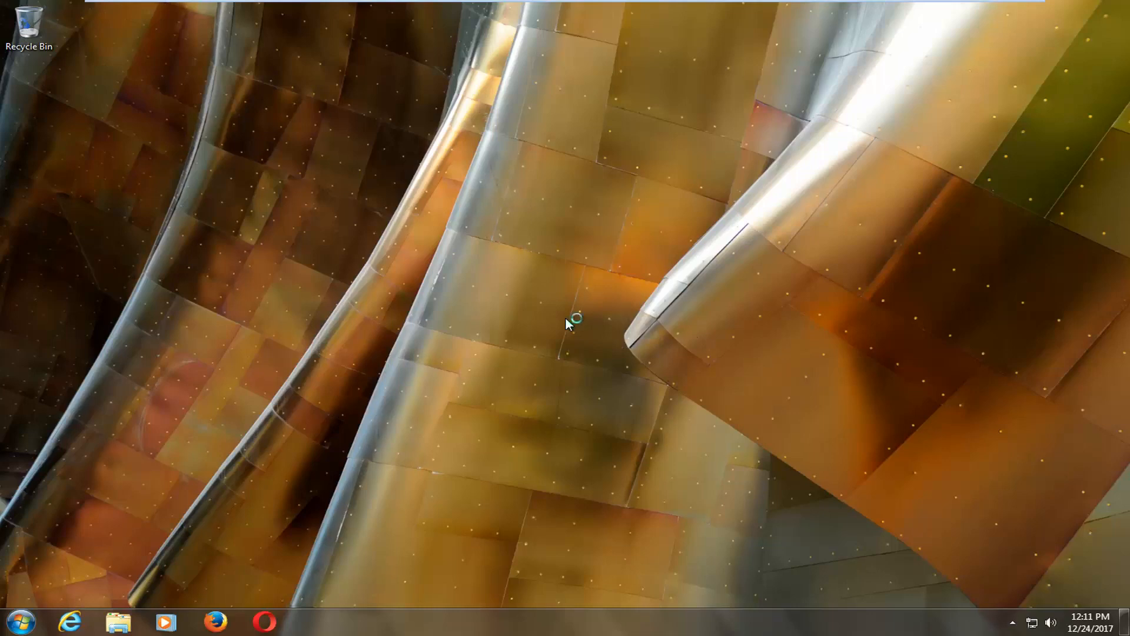
mouse_move(321, 569)
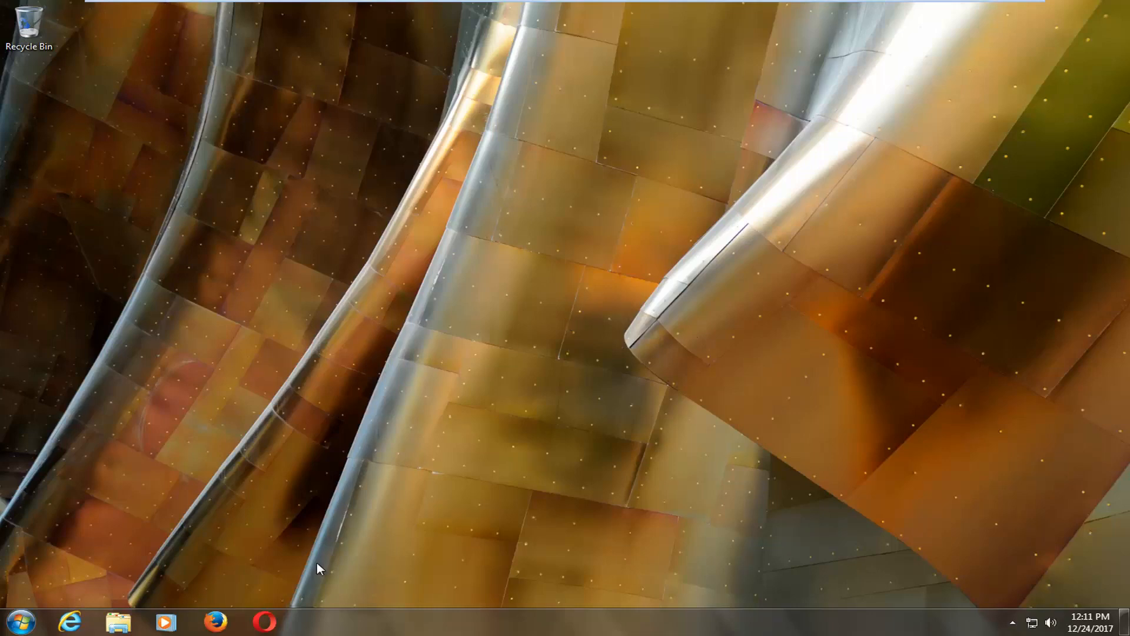
mouse_move(302, 621)
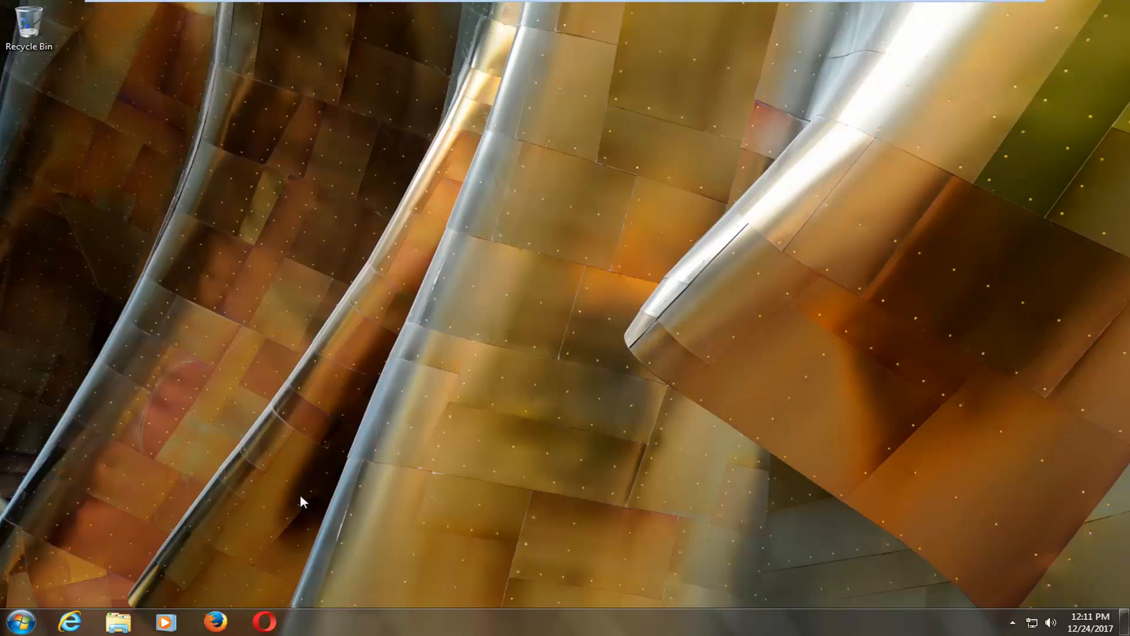
mouse_move(100, 571)
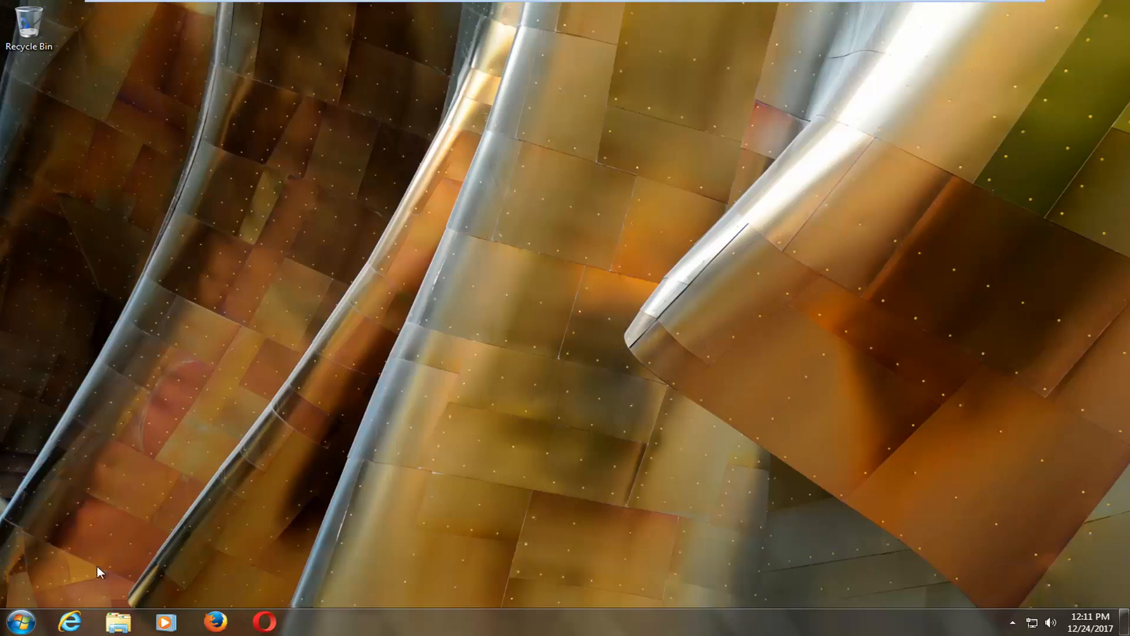
Search the Start Menu for regedit and run it as administrator
click(15, 621)
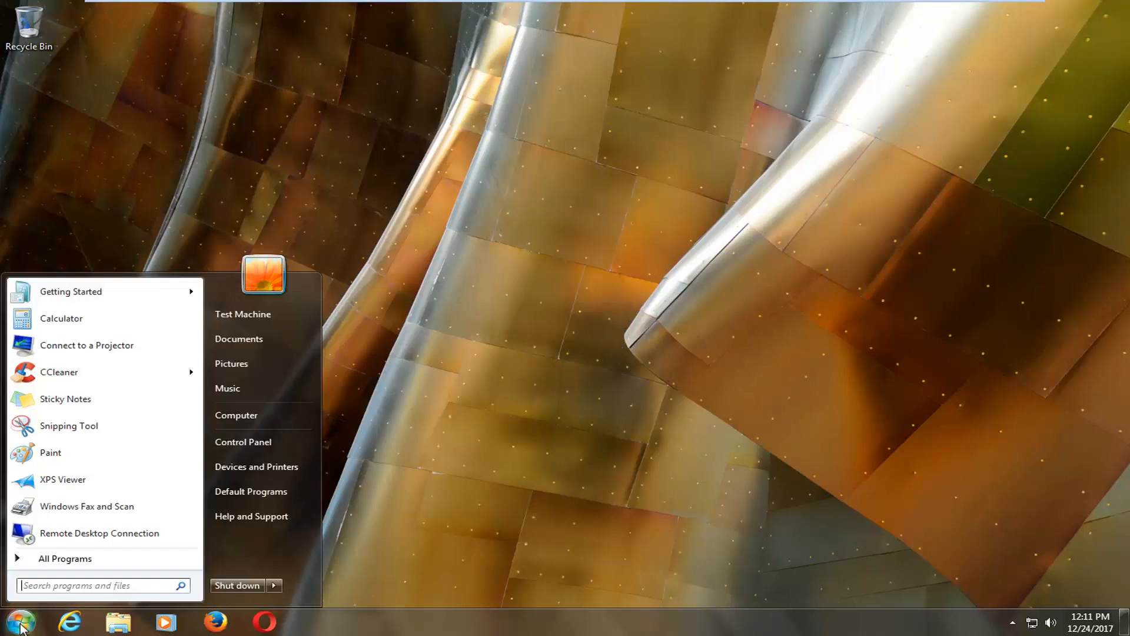
text(regedit)
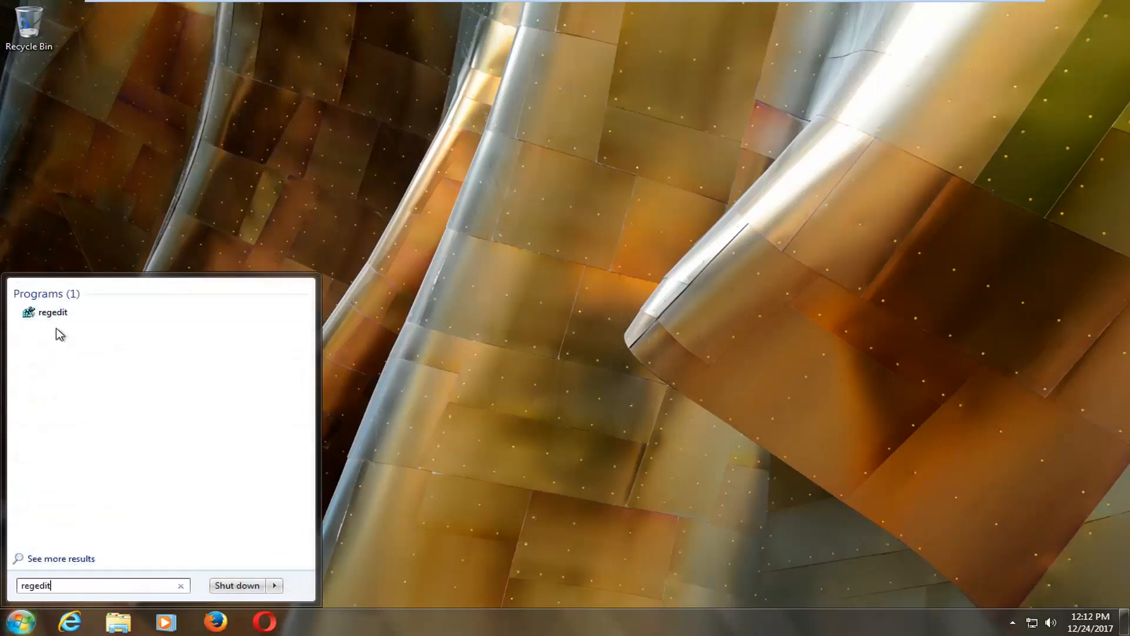
mouse_move(52, 312)
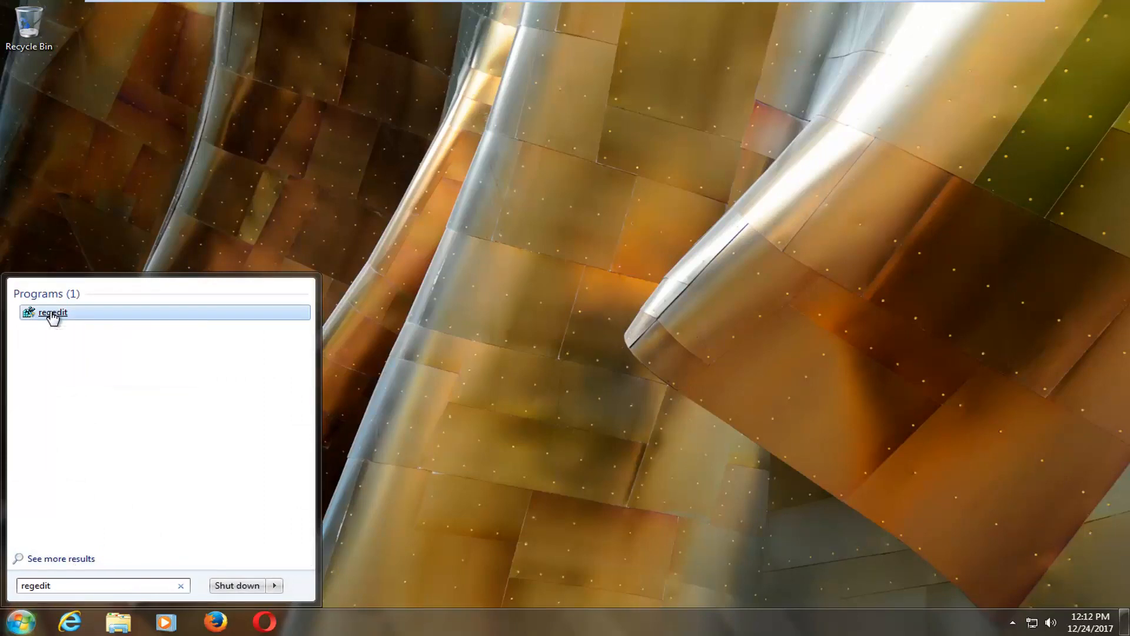
right_click(52, 311)
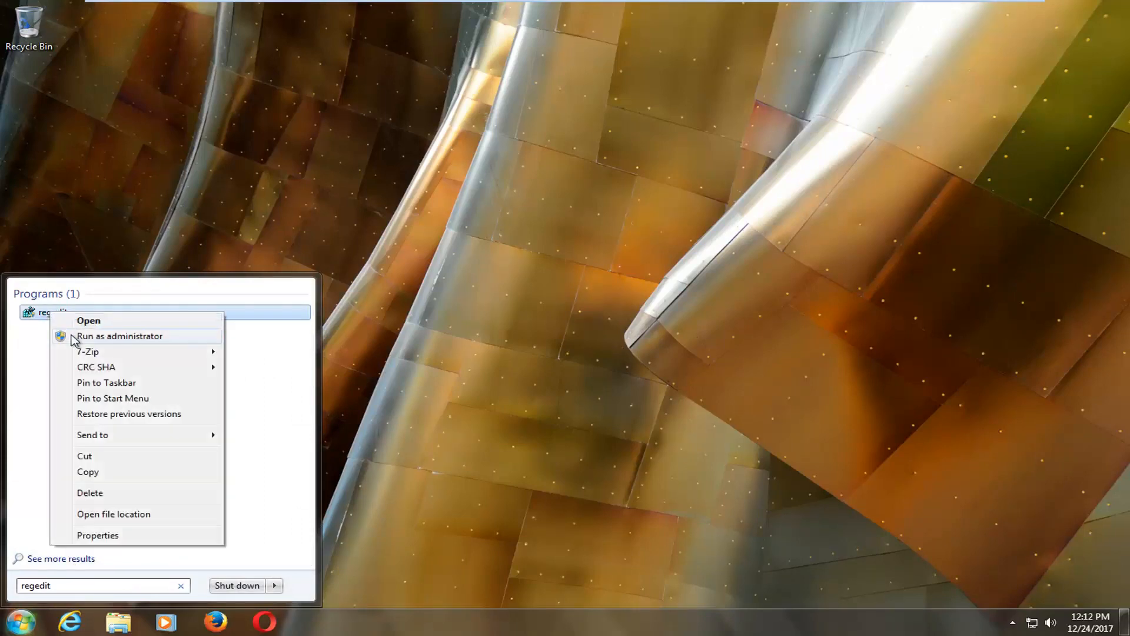
click(119, 336)
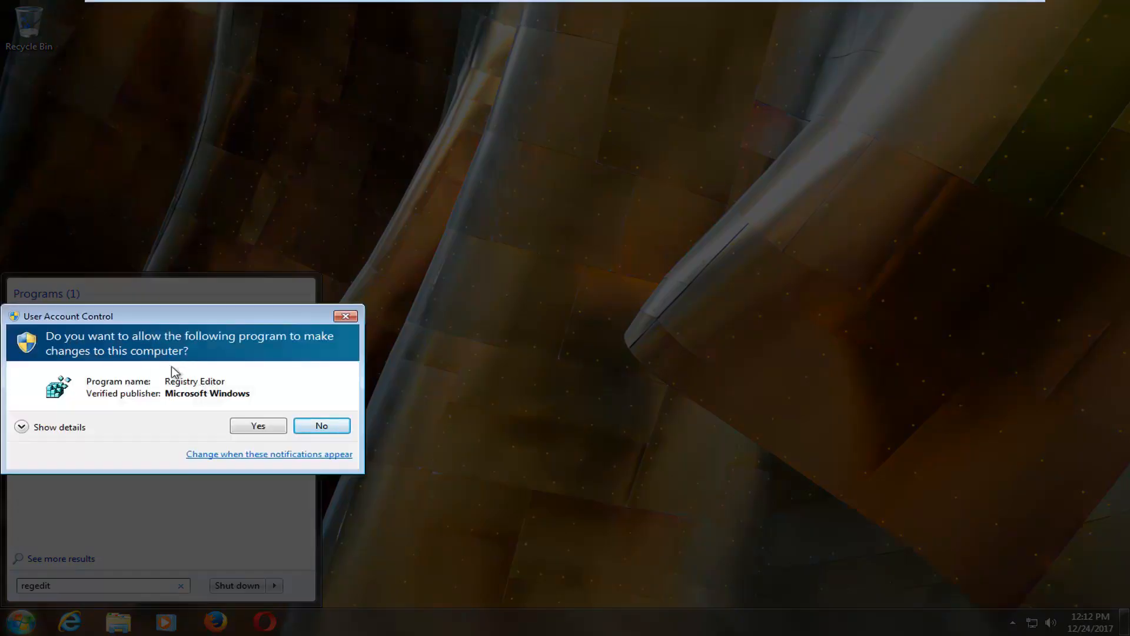
Approve UAC and browse to HKEY_LOCAL_MACHINE\SYSTEM\CurrentControlSet\Control\Network
click(257, 425)
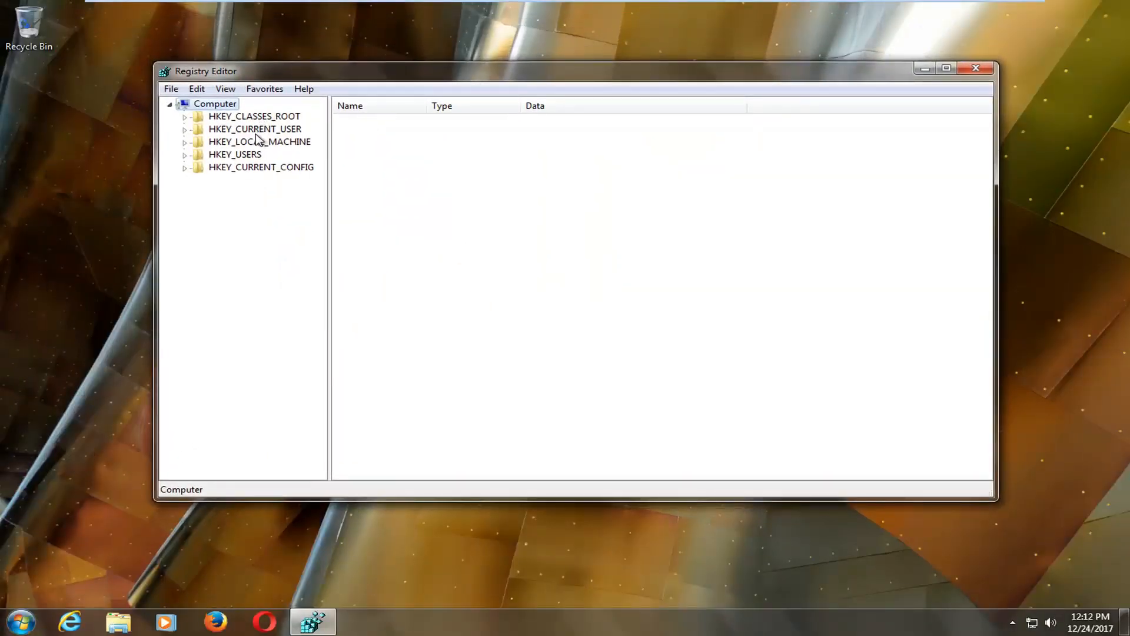
click(259, 141)
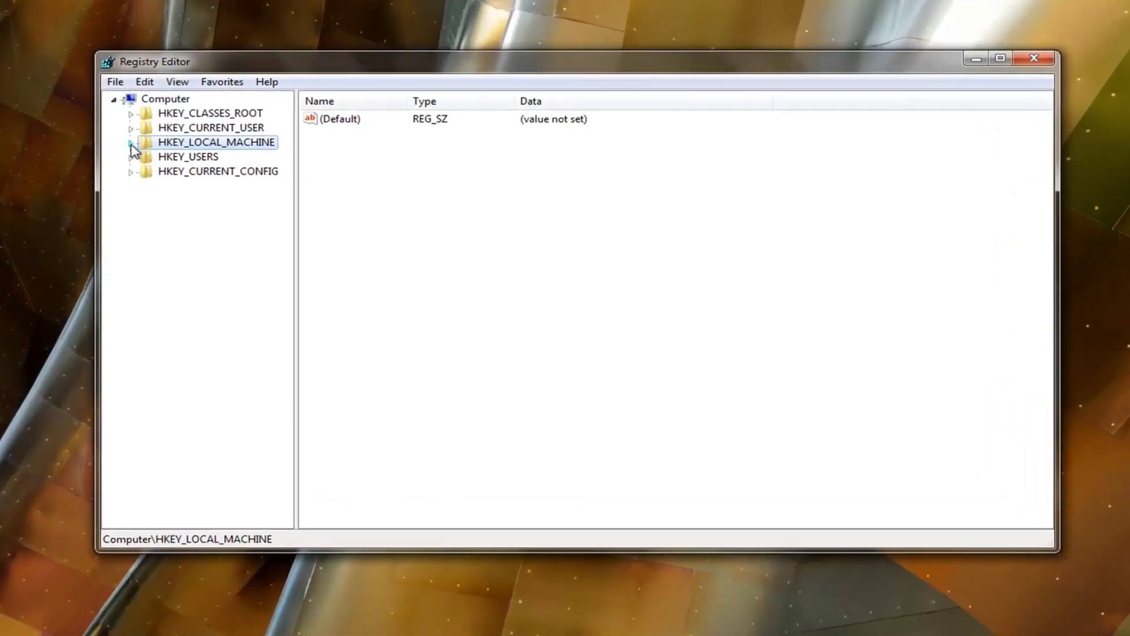
click(130, 141)
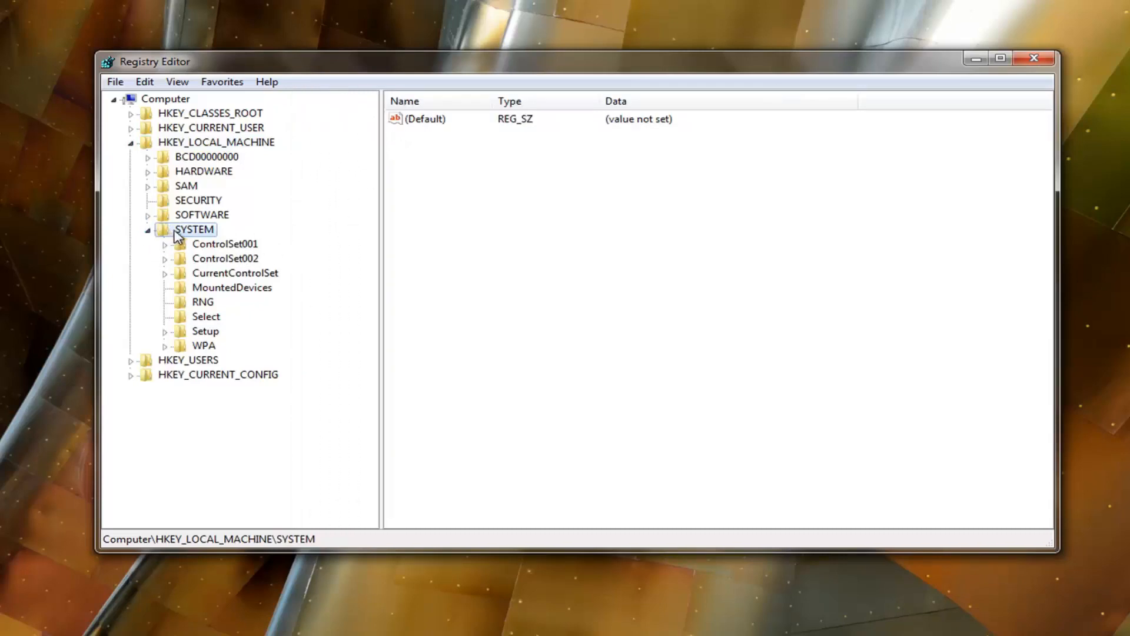
click(234, 273)
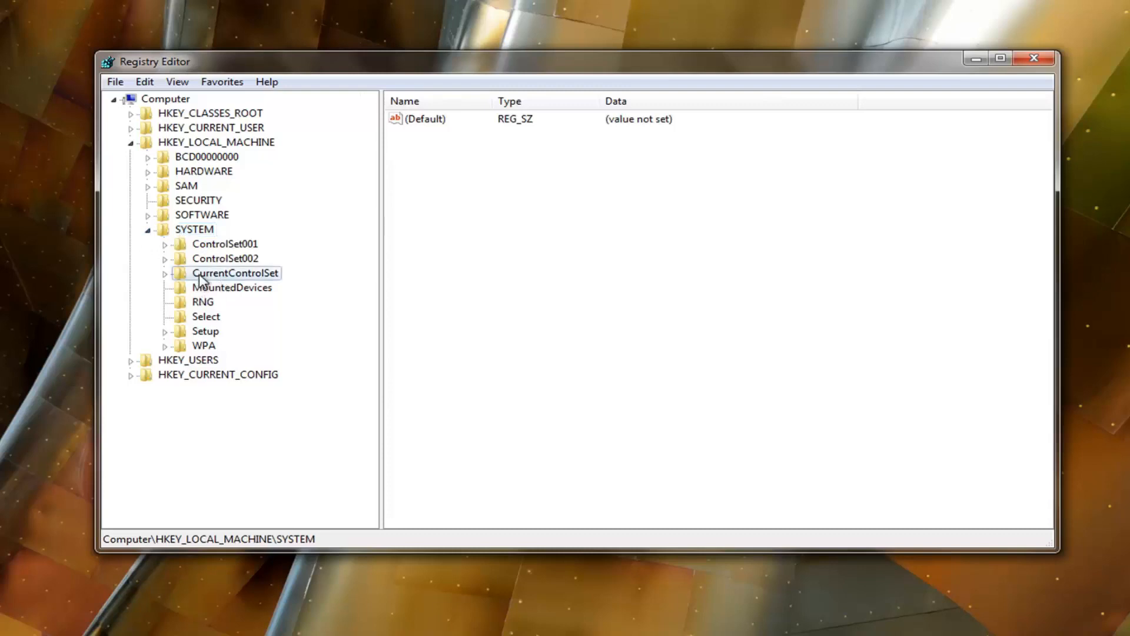
click(164, 272)
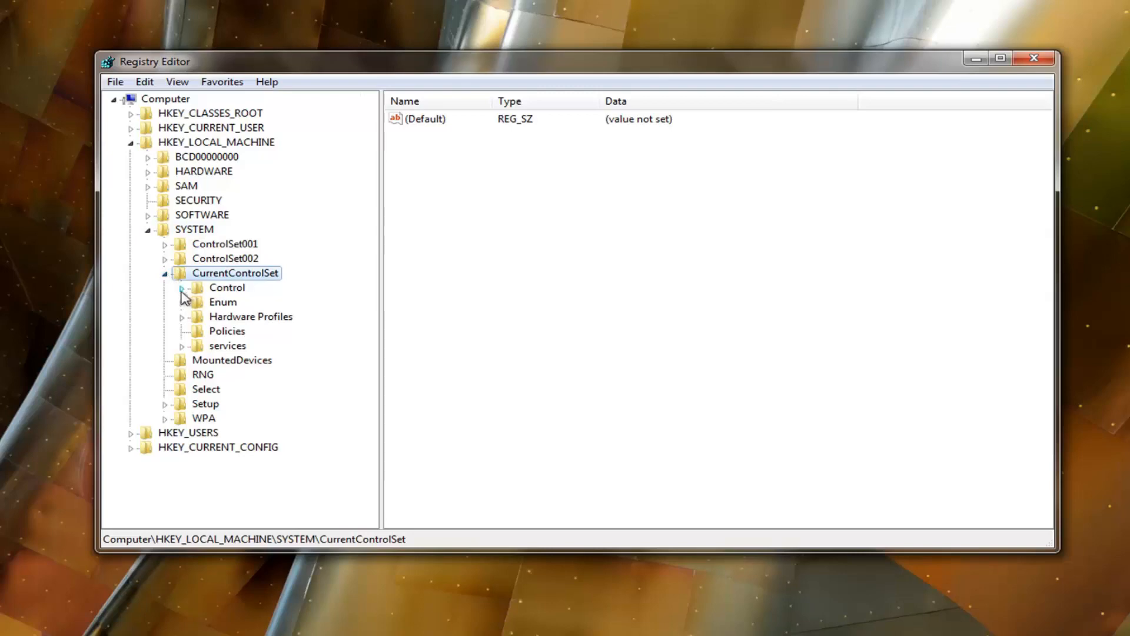
click(182, 286)
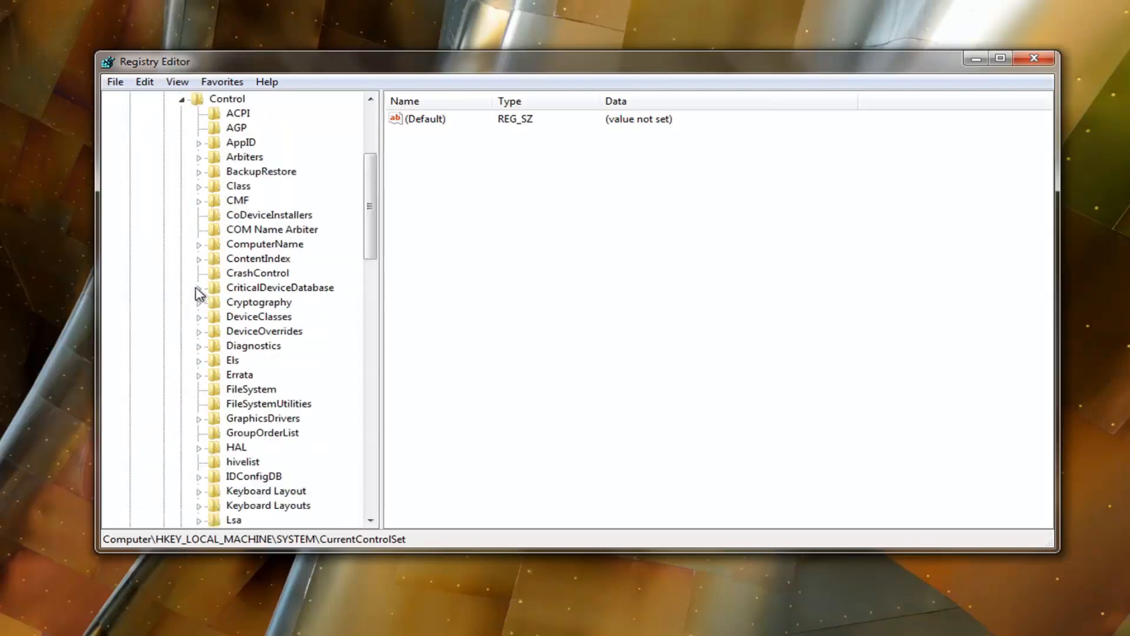
scroll(down, 3)
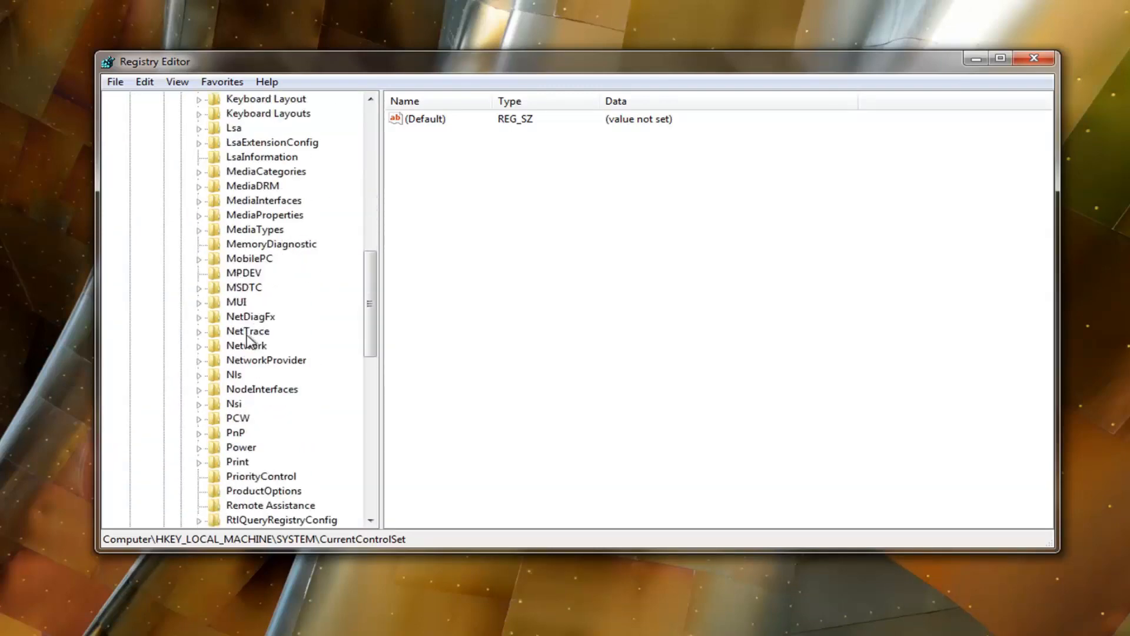
click(247, 346)
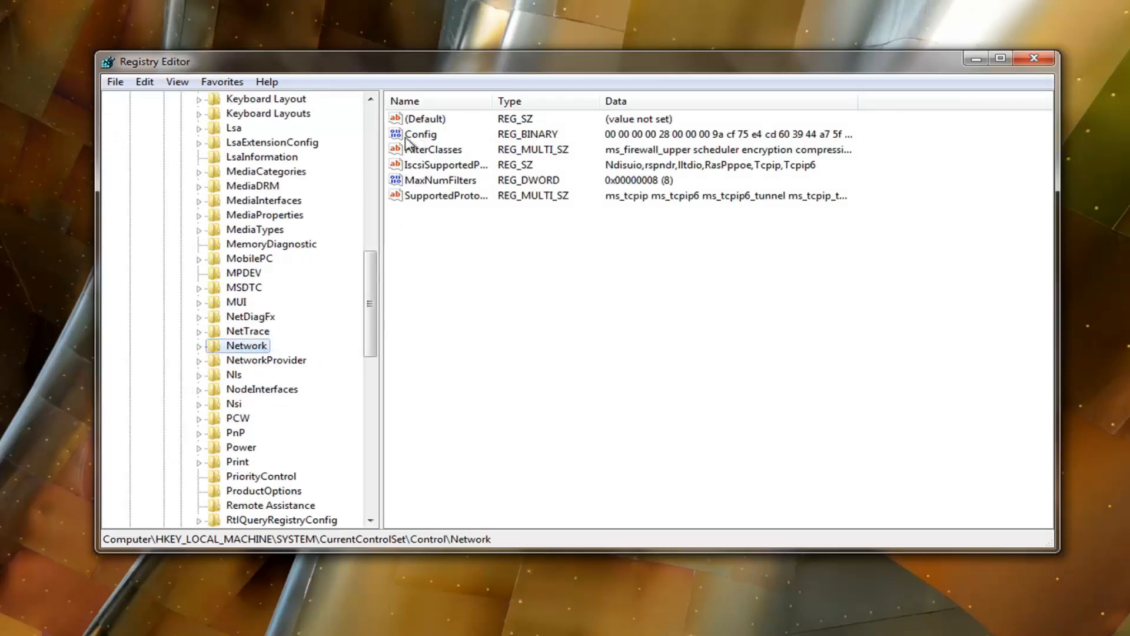
Delete the Config value and confirm the deletion, leaving FilterClasses listed
click(420, 134)
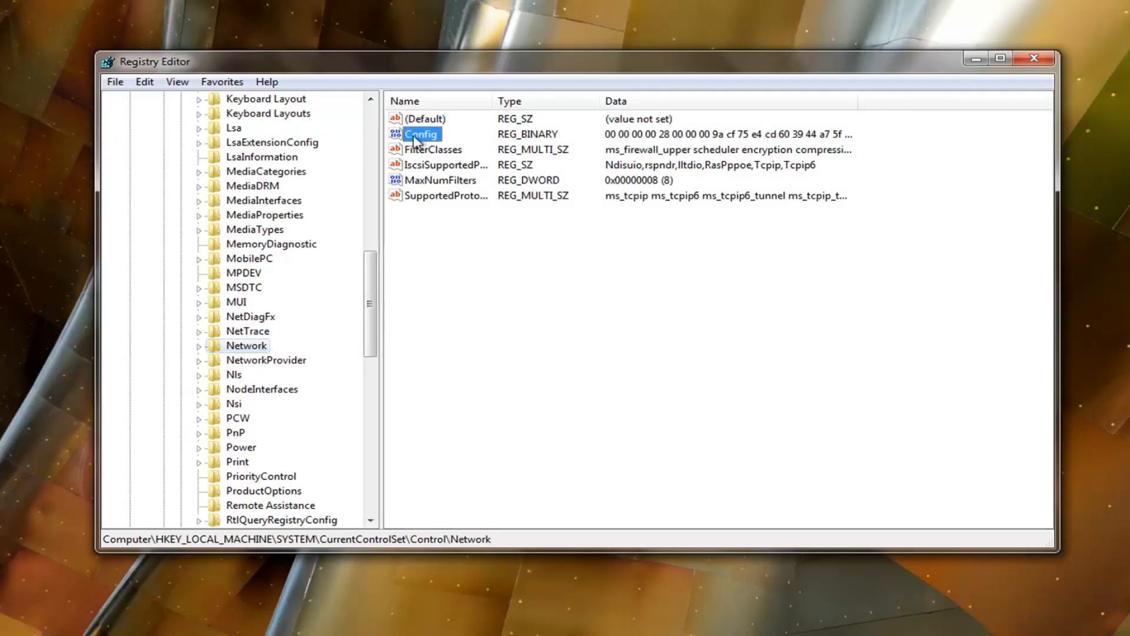
right_click(421, 134)
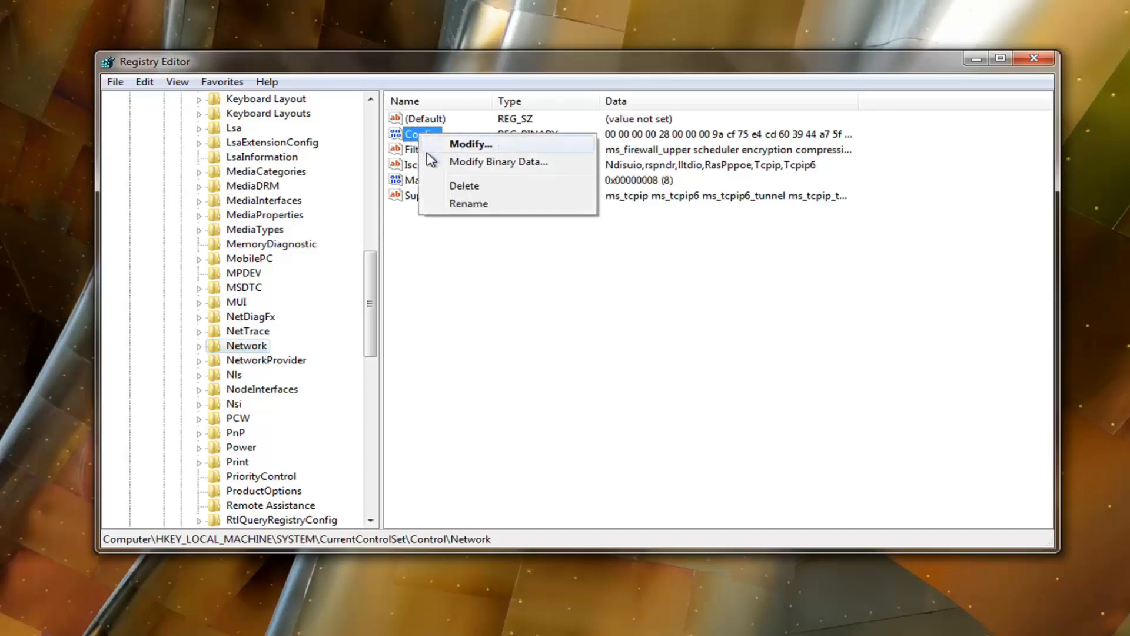
click(463, 185)
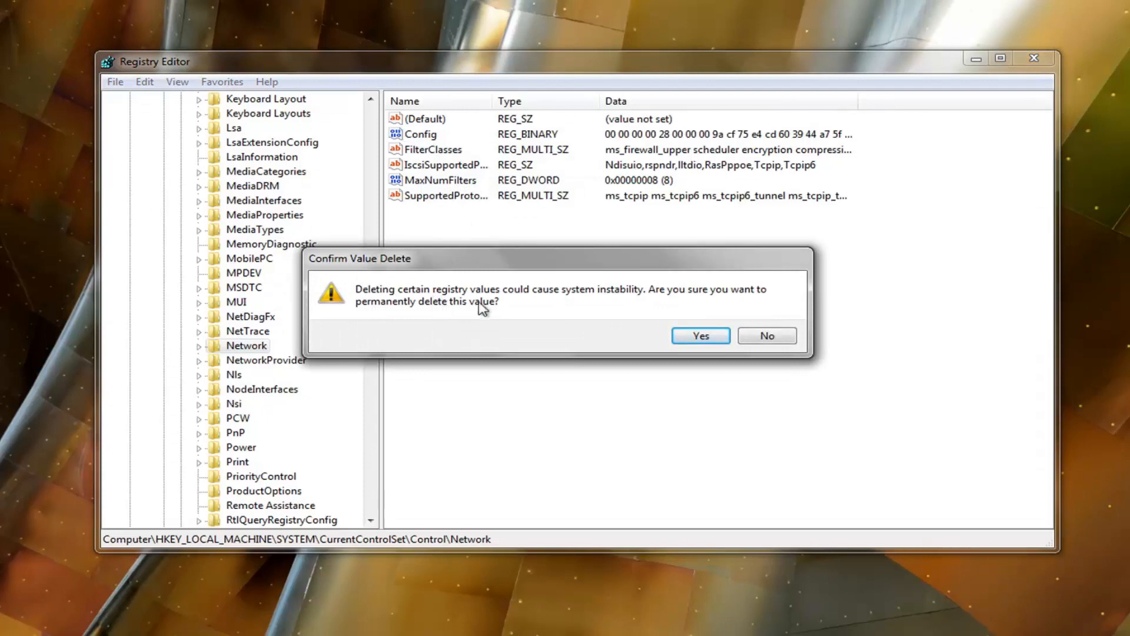
click(699, 335)
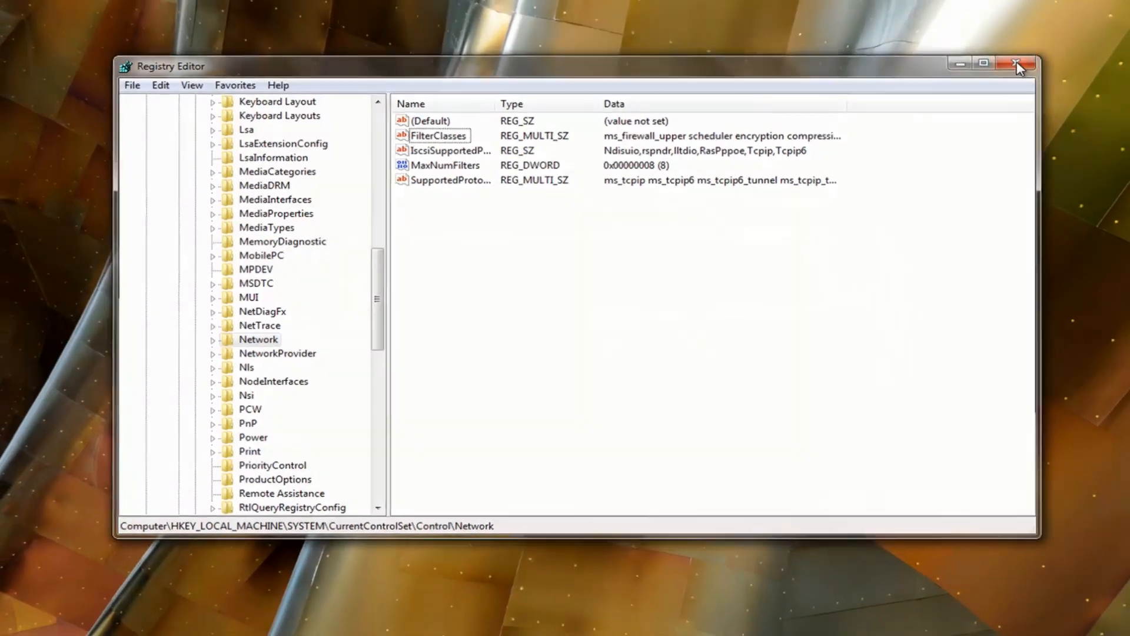
Close the Registry Editor window
click(1019, 64)
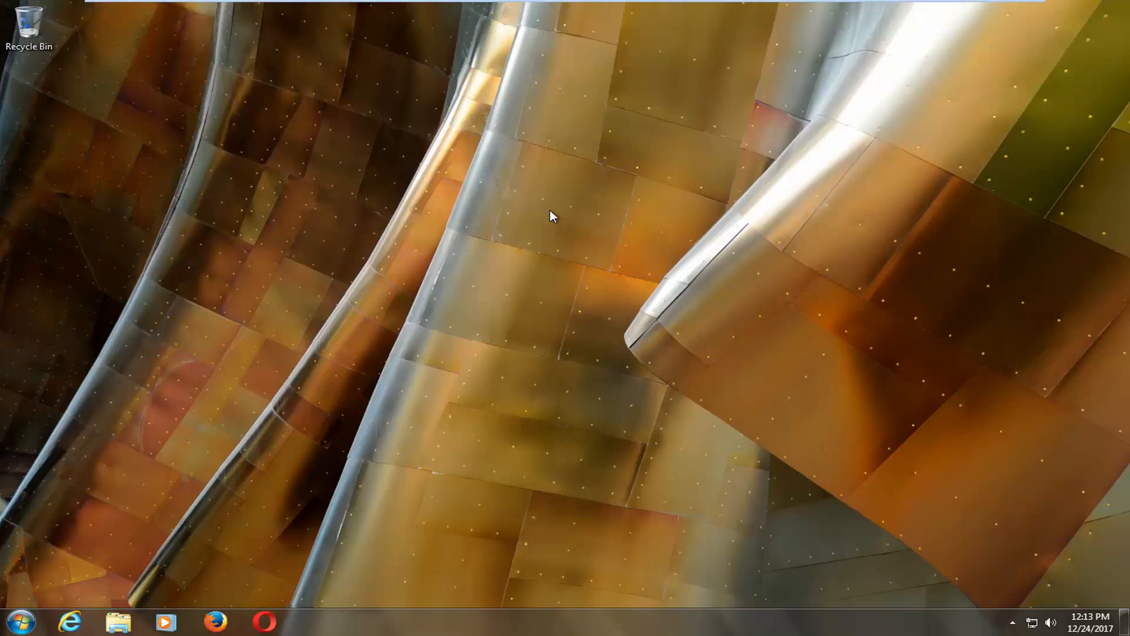
mouse_move(247, 407)
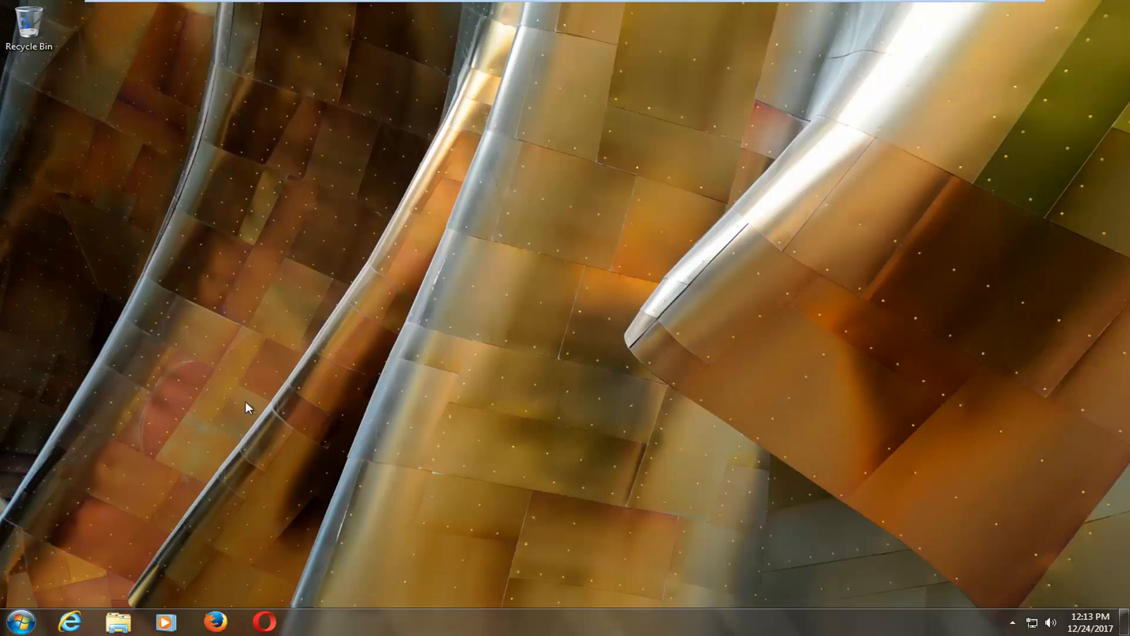
Search the Start Menu for 'system restore' to list the System Restore program
click(14, 621)
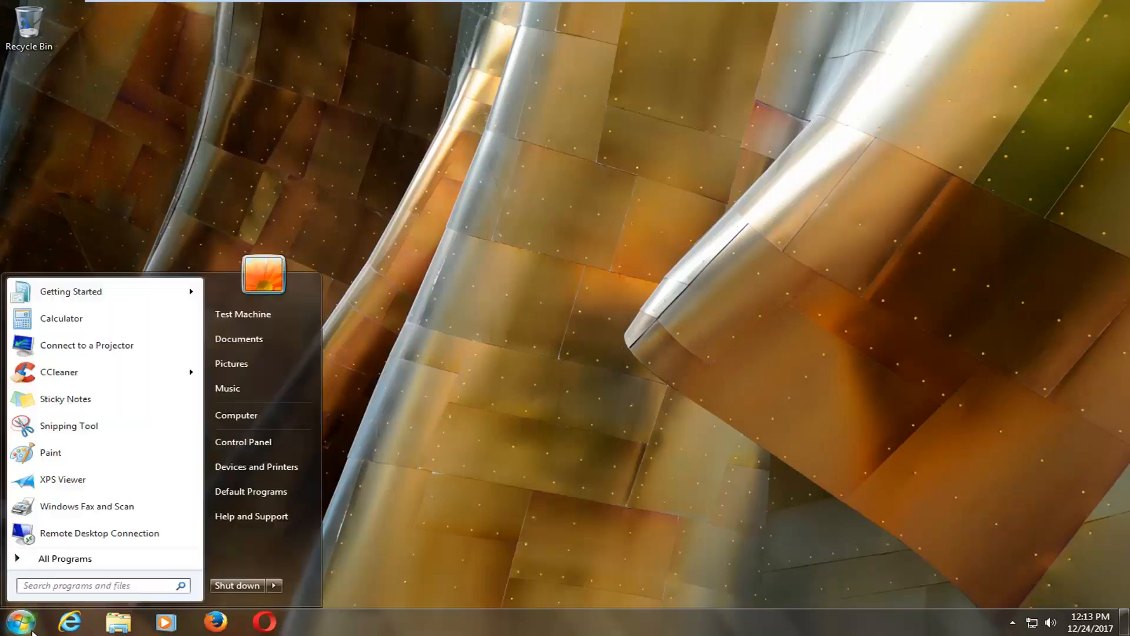
text(system restore)
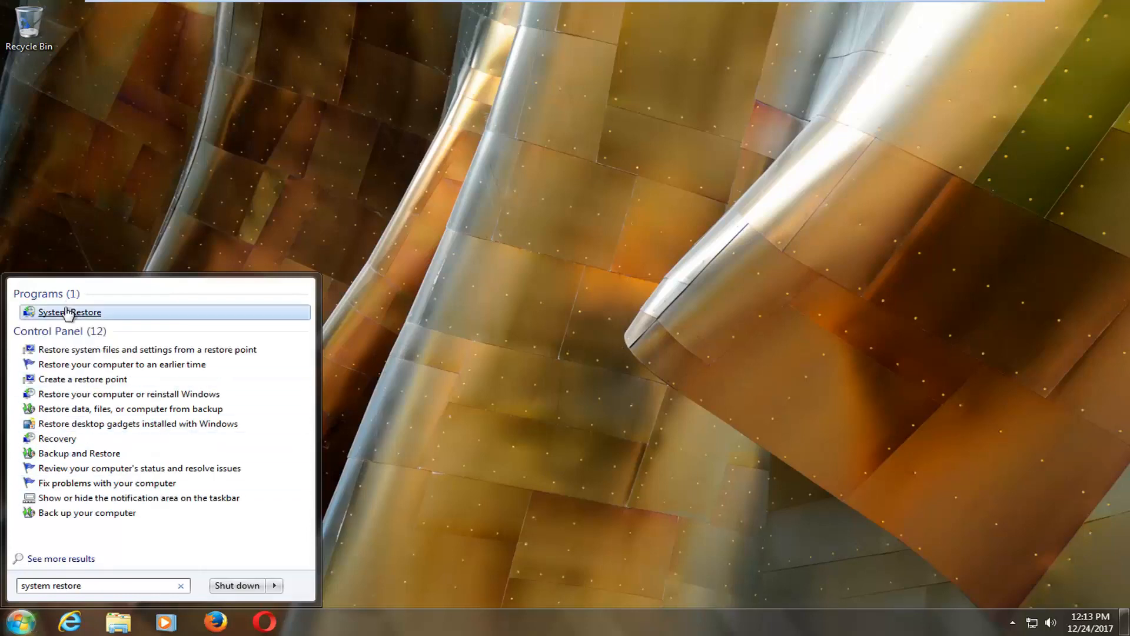
mouse_move(70, 311)
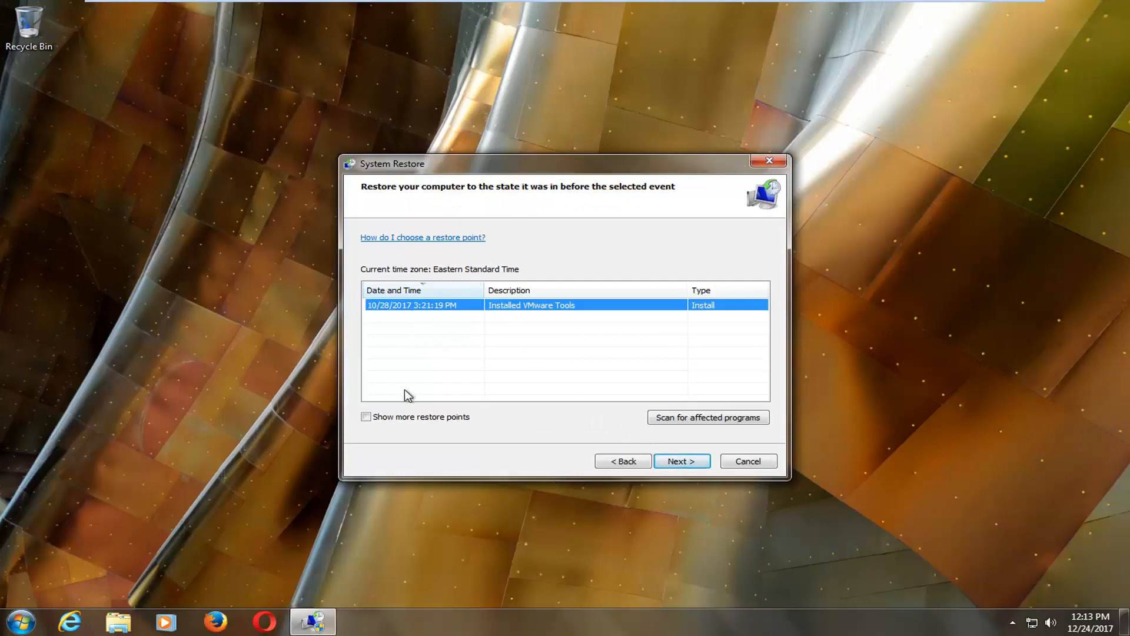
mouse_move(411, 362)
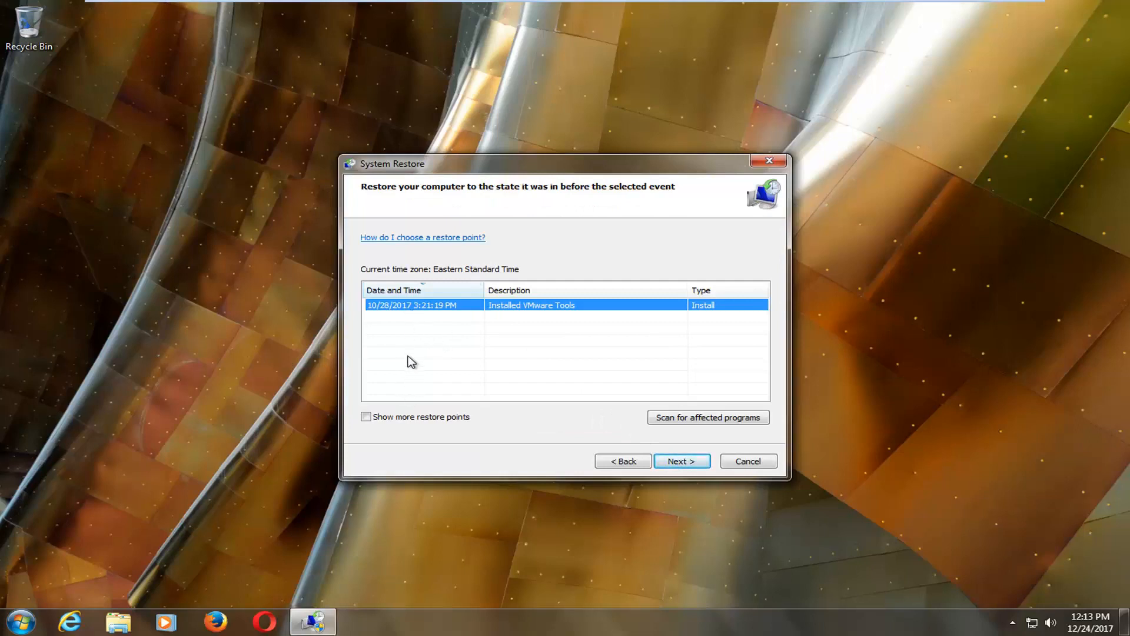
mouse_move(405, 327)
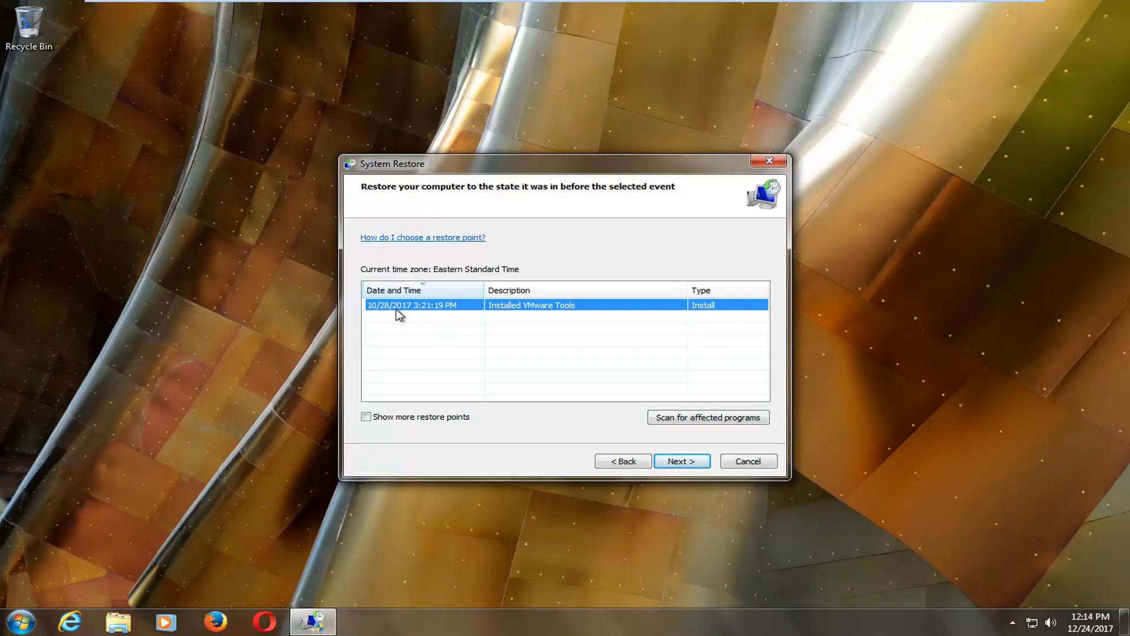
mouse_move(646, 457)
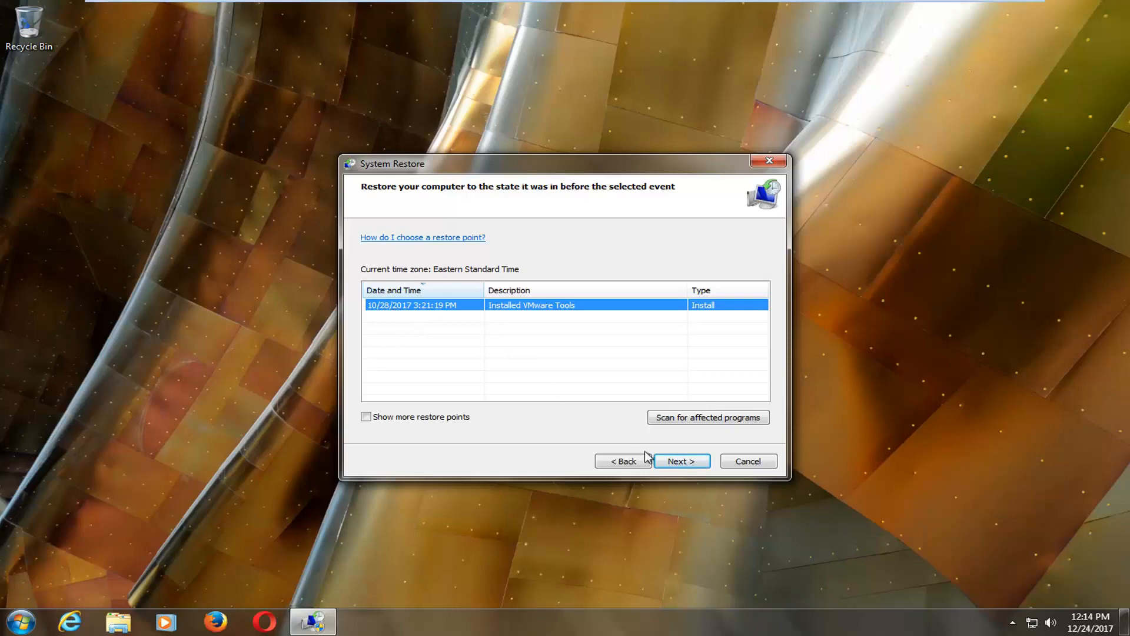
Advance to the Installed VMware Tools restore point confirmation, then cancel the wizard
click(680, 460)
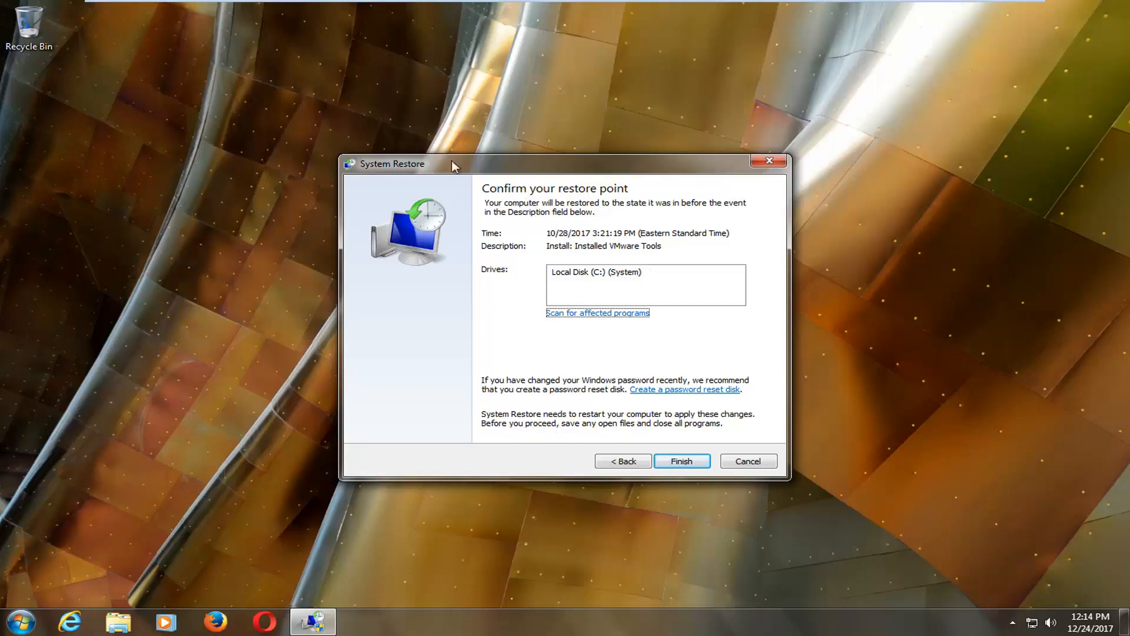
mouse_move(552, 412)
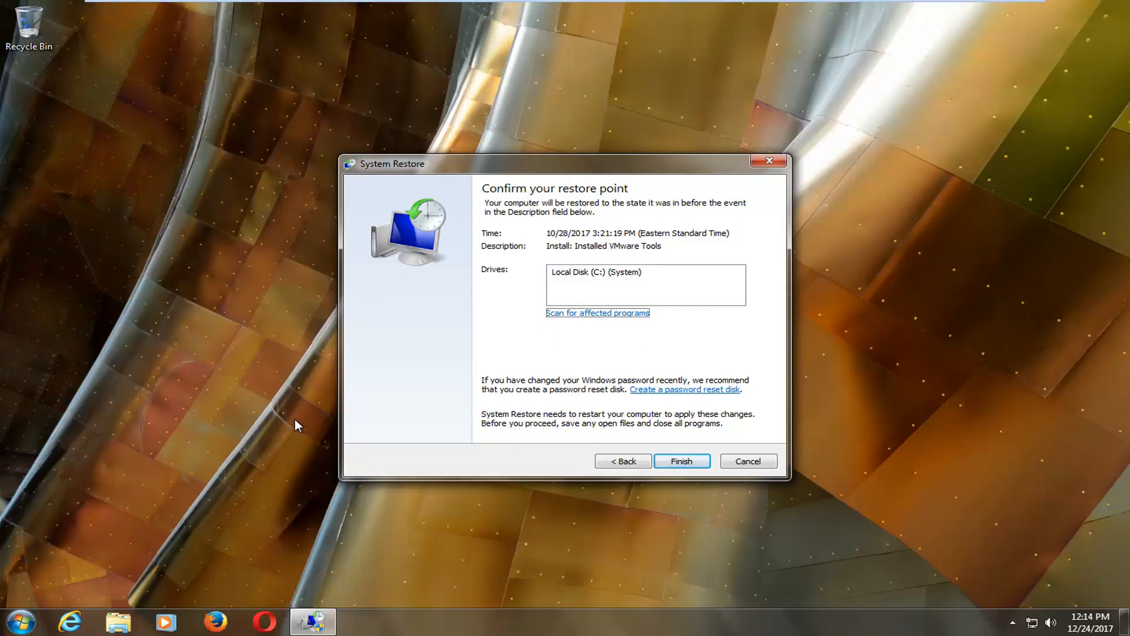
mouse_move(459, 325)
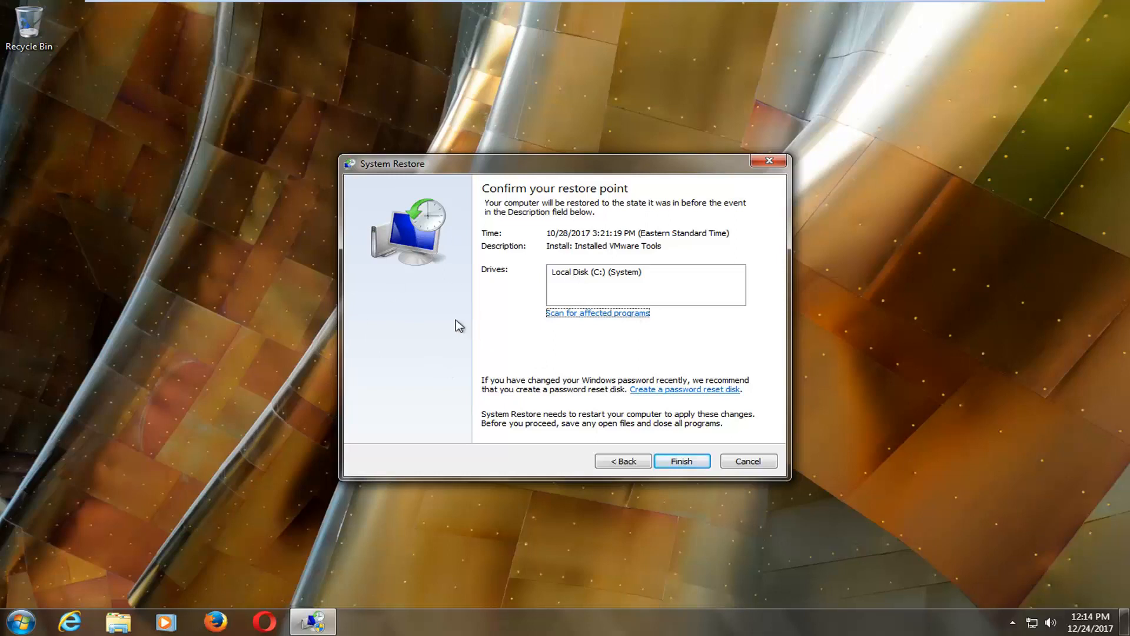
mouse_move(510, 328)
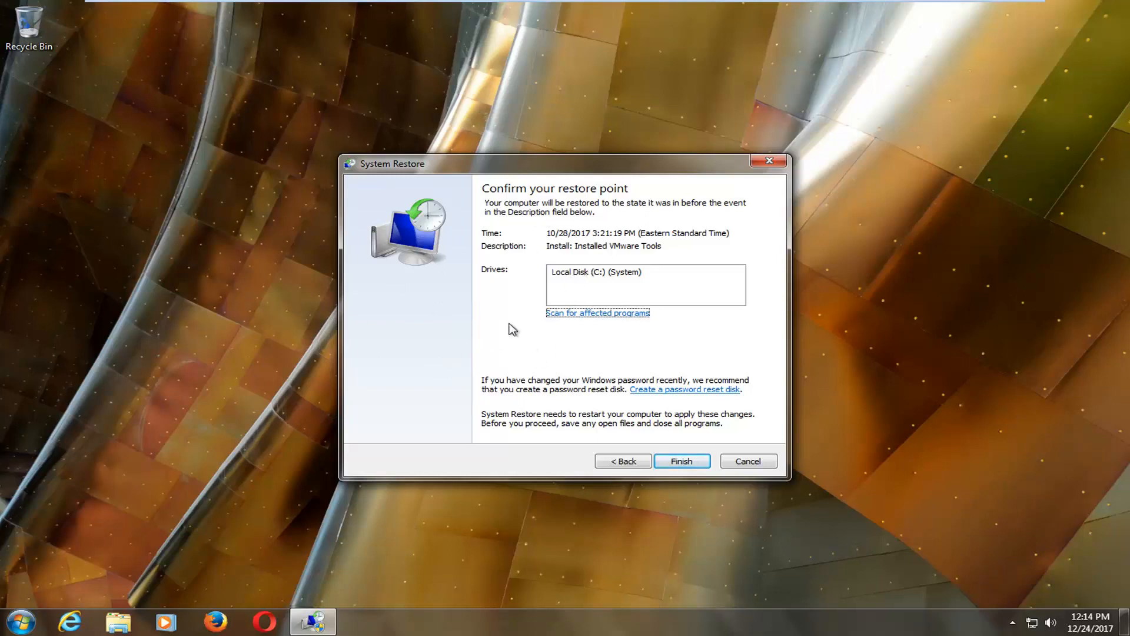
mouse_move(347, 229)
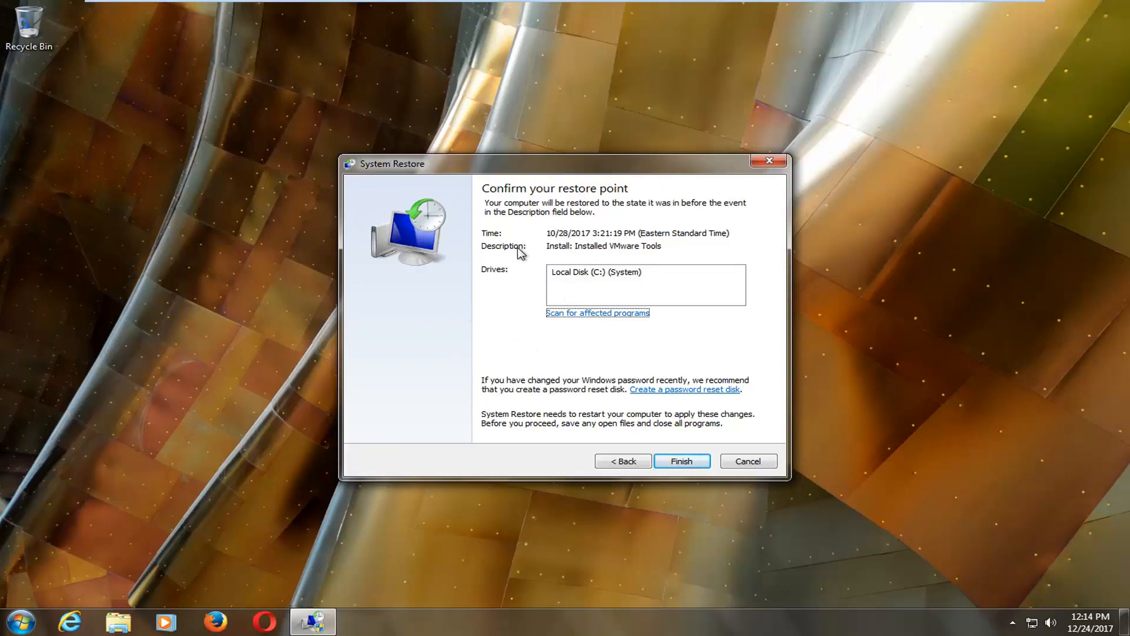
mouse_move(423, 269)
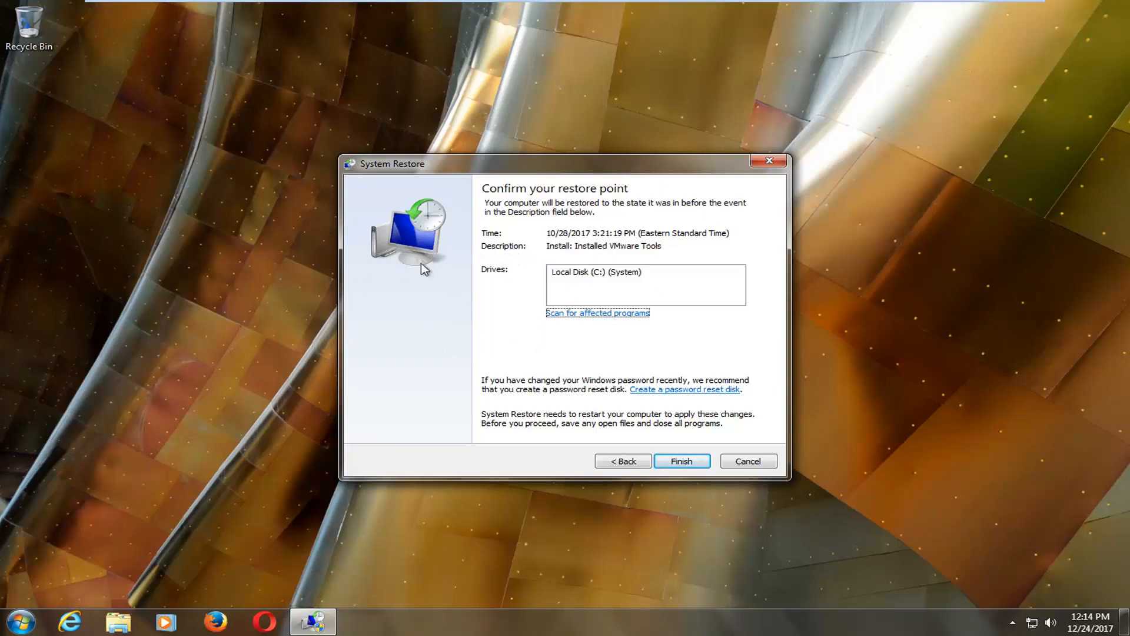
mouse_move(503, 252)
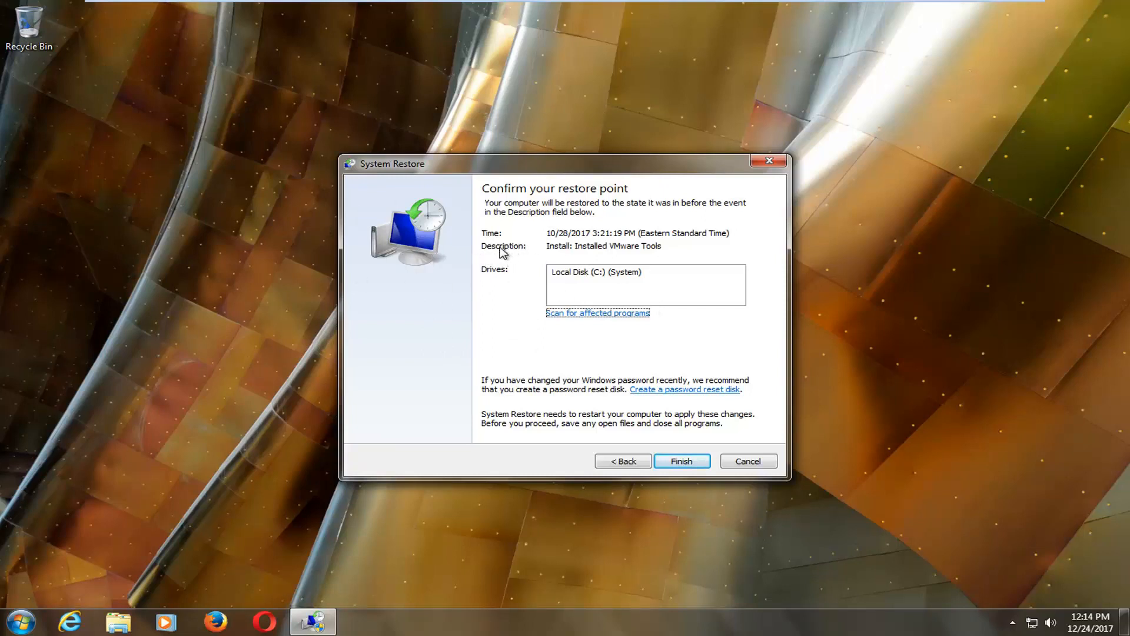
mouse_move(571, 231)
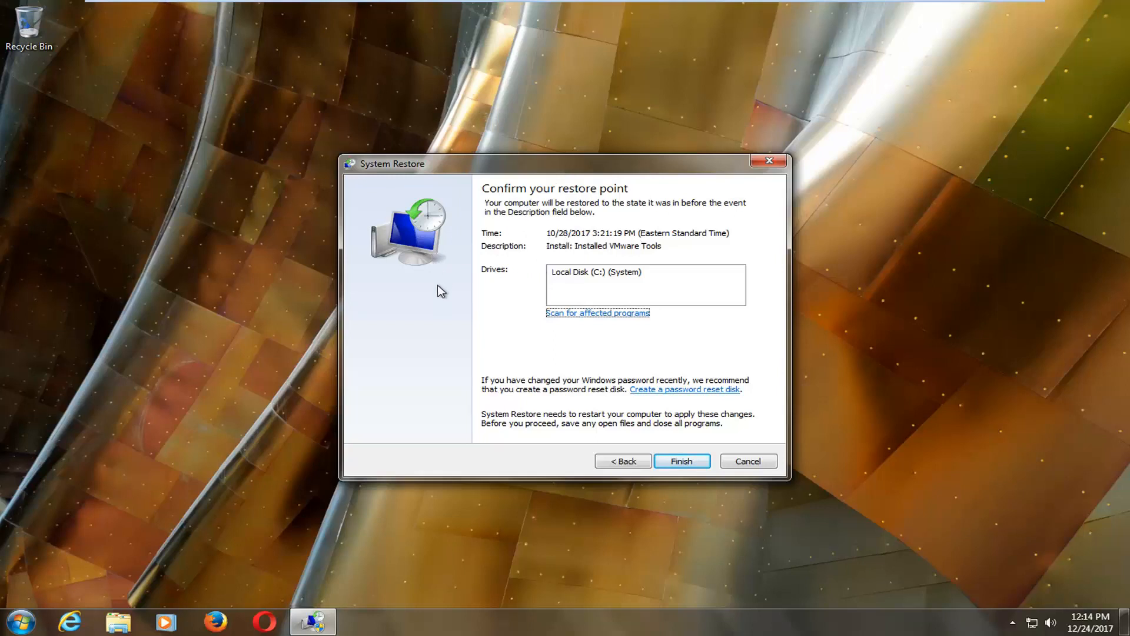
mouse_move(578, 279)
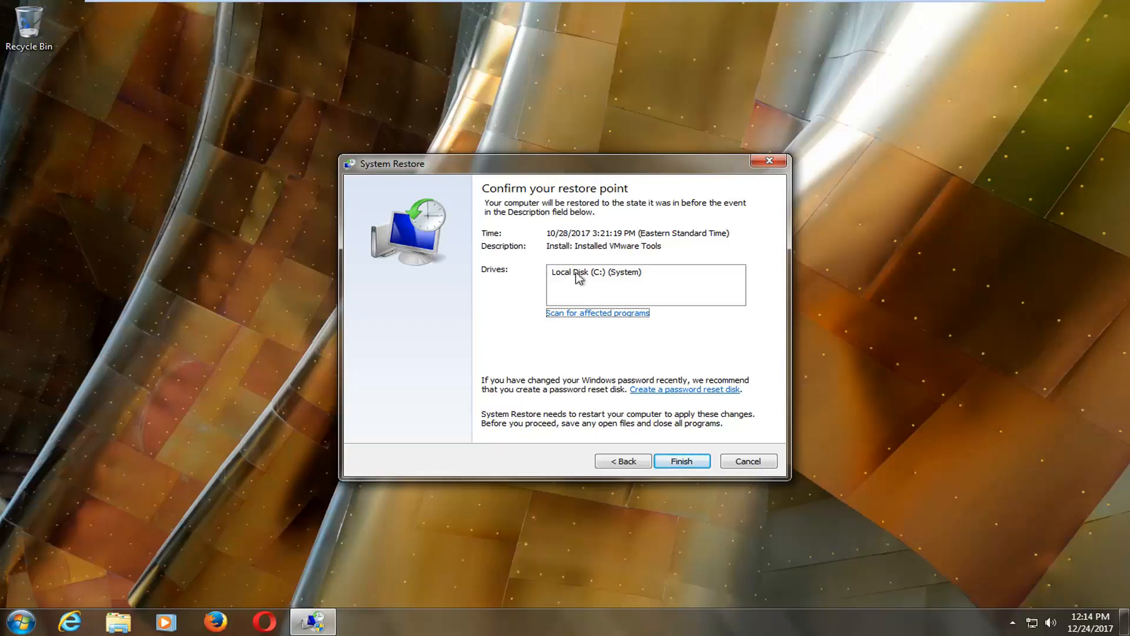
mouse_move(583, 276)
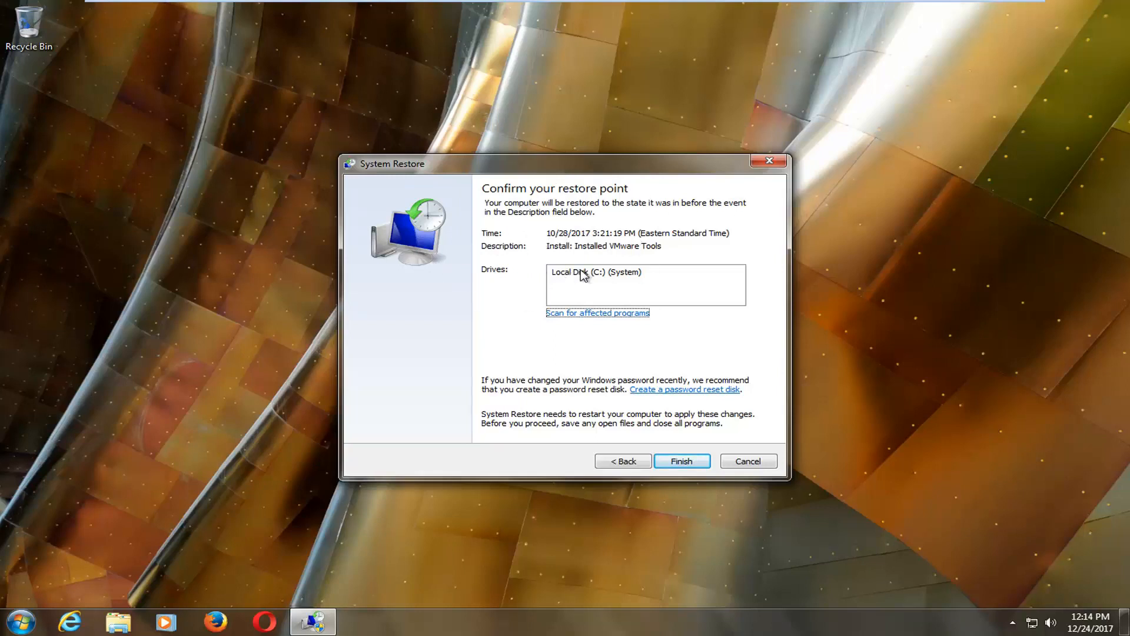
click(680, 461)
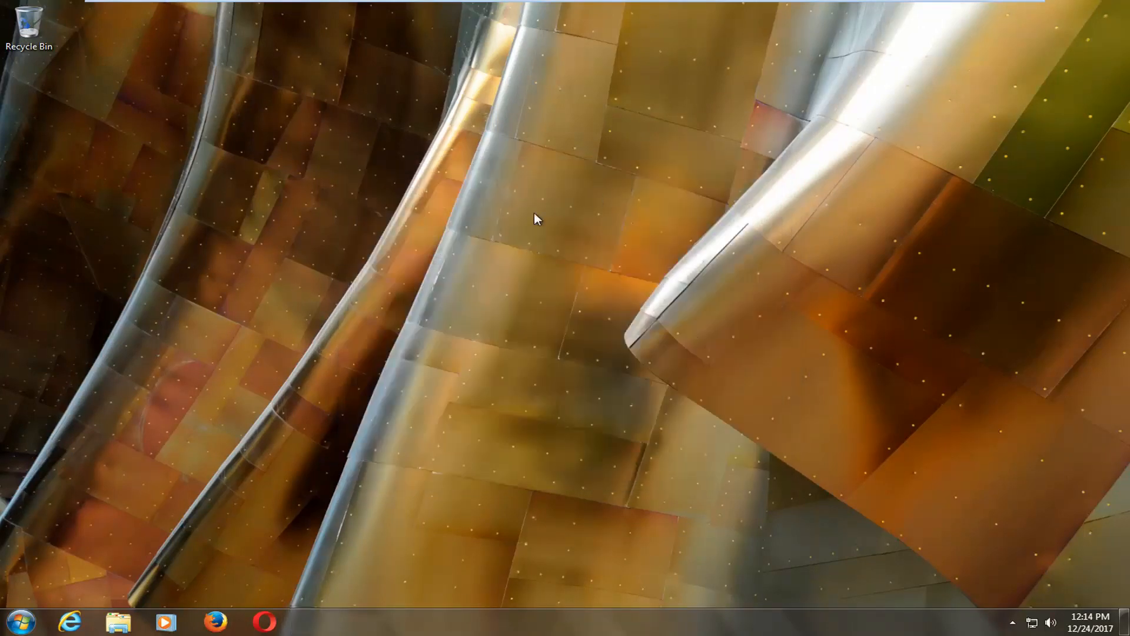